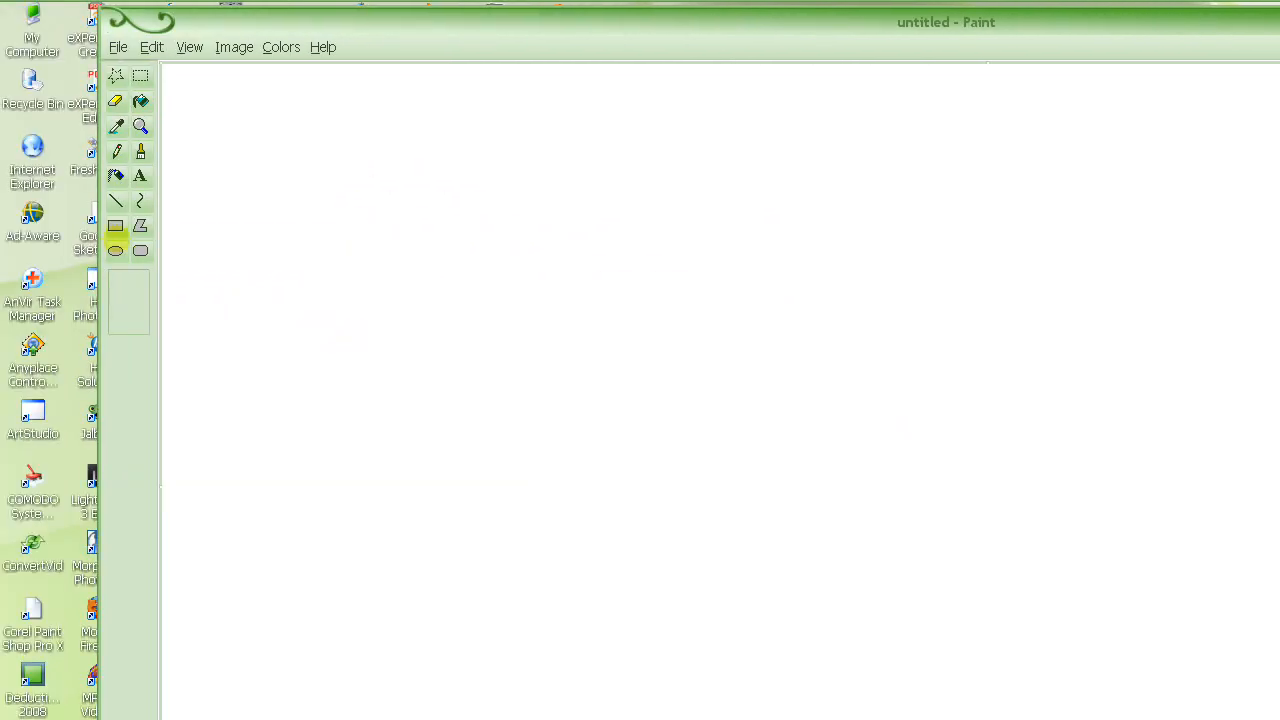
Select the Rectangle tool for the tall memory rectangle.
left_click(115, 201)
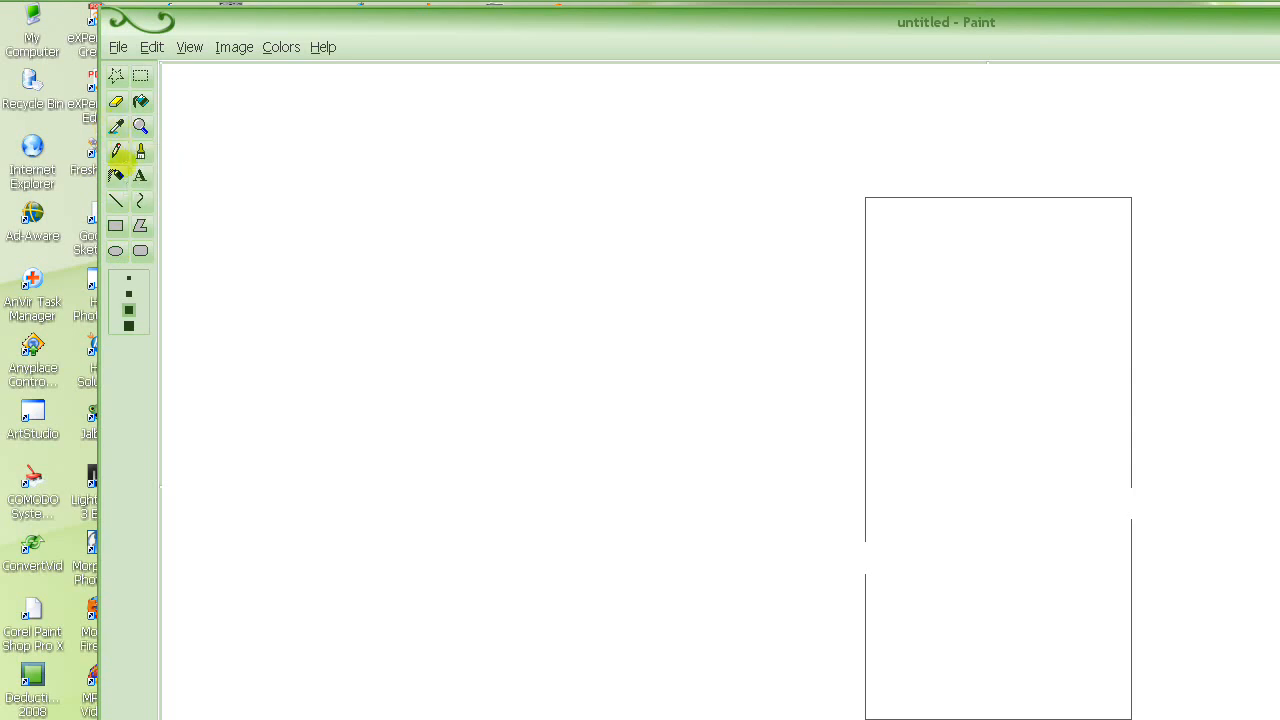
mouse_move(118, 152)
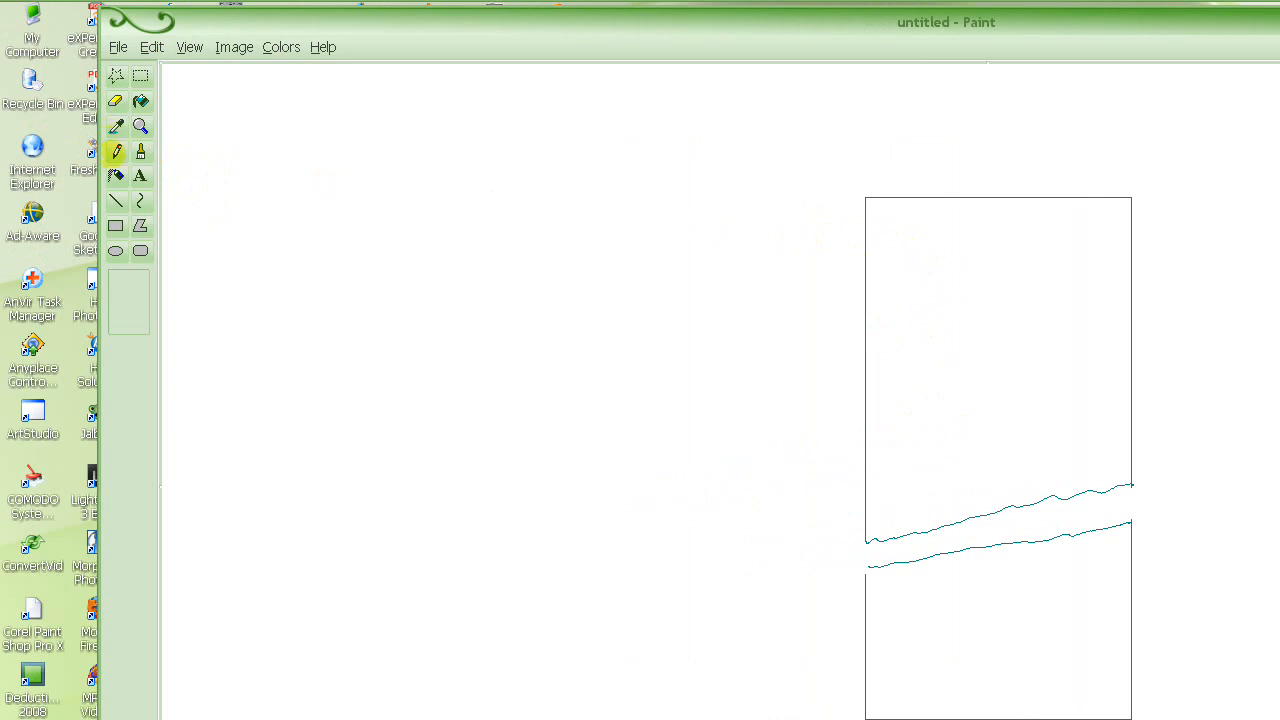
mouse_move(116, 151)
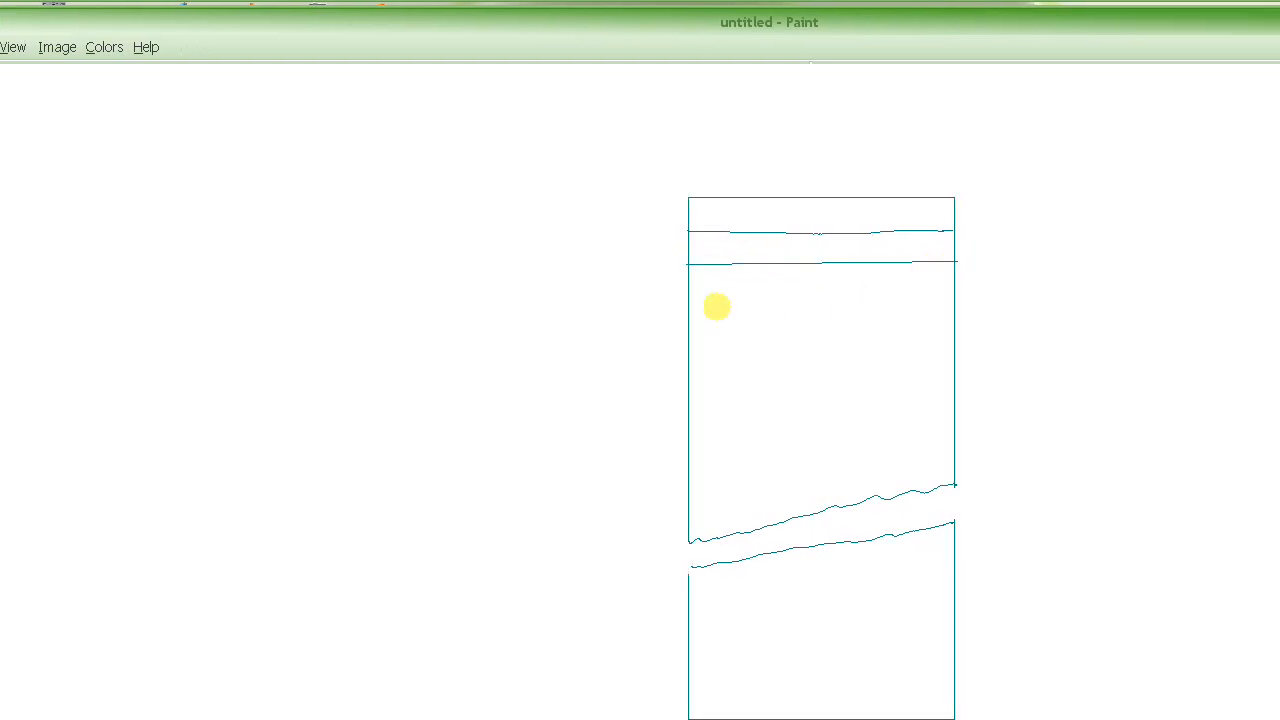
Draw three horizontal pencil dividers across the memory rectangle to form cells.
left_click_drag(717, 307, 930, 302)
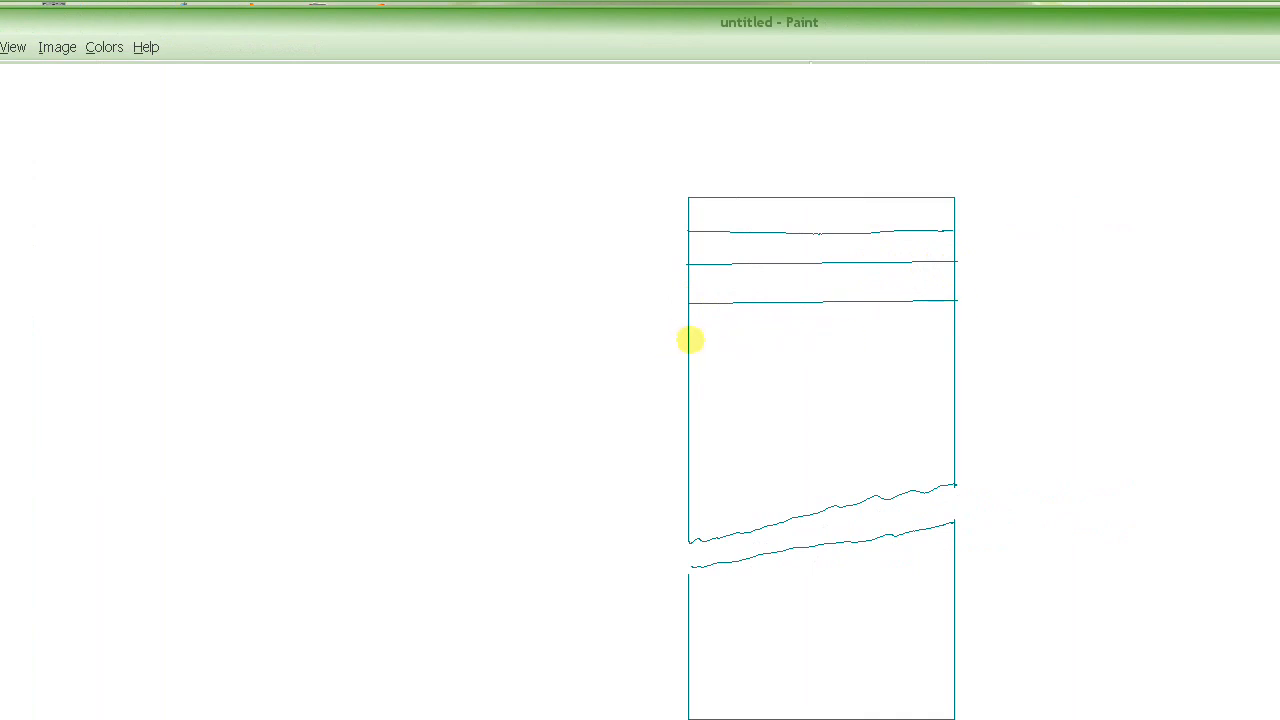
left_click_drag(690, 337, 955, 337)
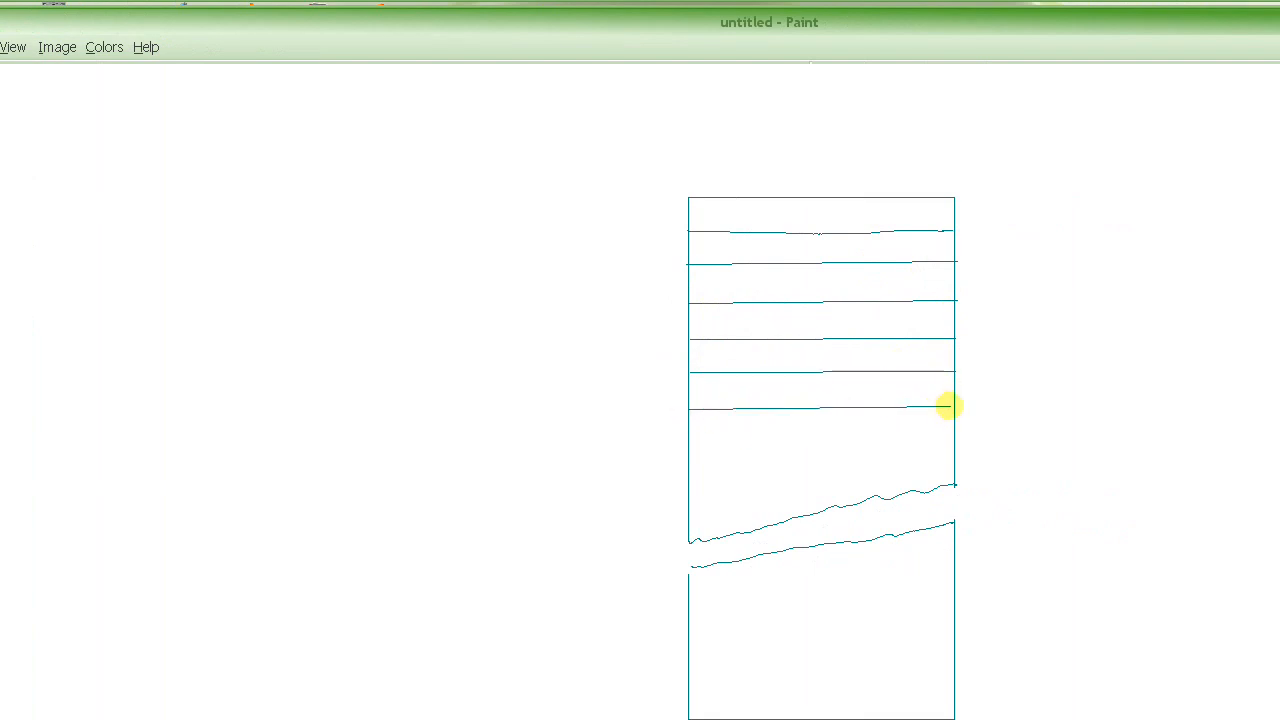
mouse_move(688, 442)
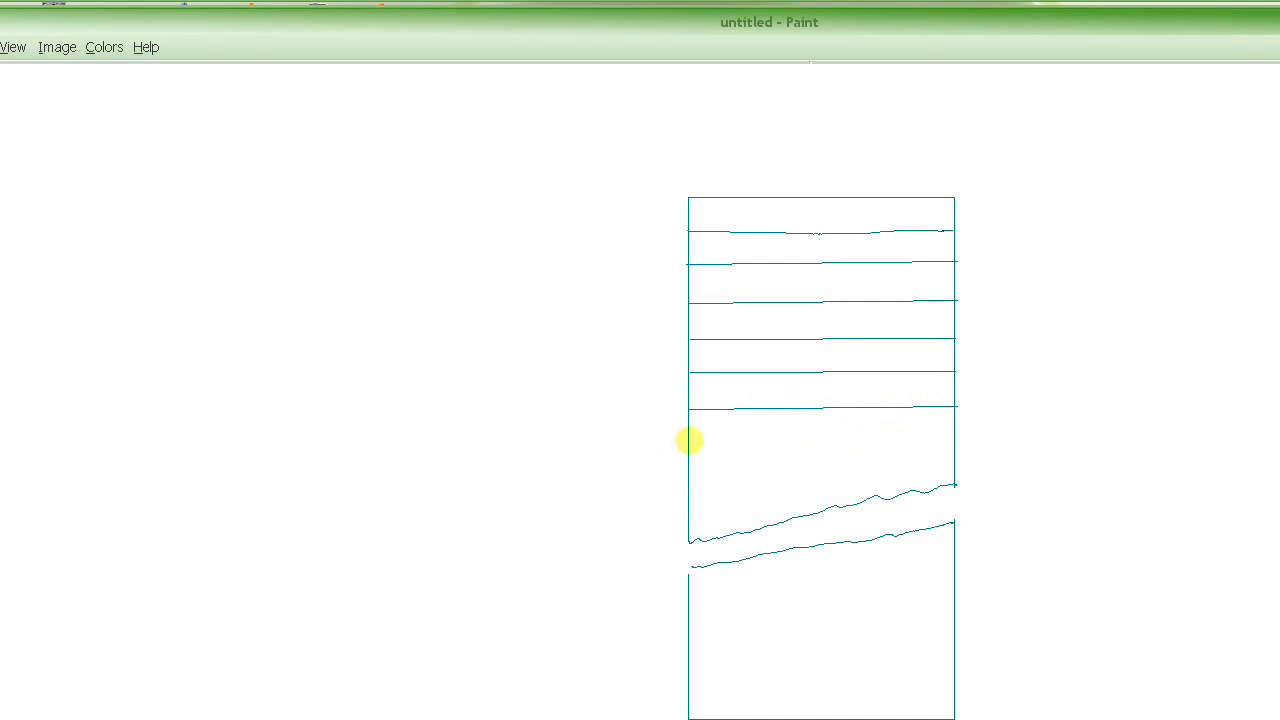
left_click_drag(690, 437, 940, 437)
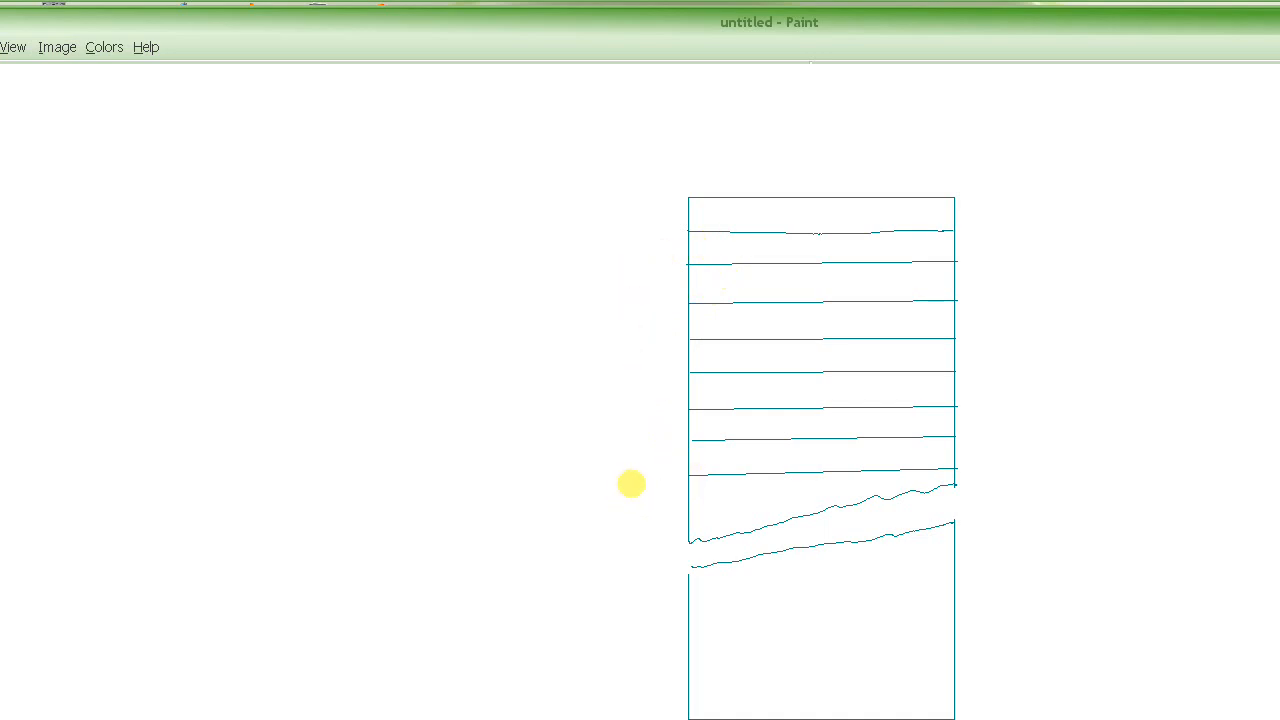
mouse_move(644, 479)
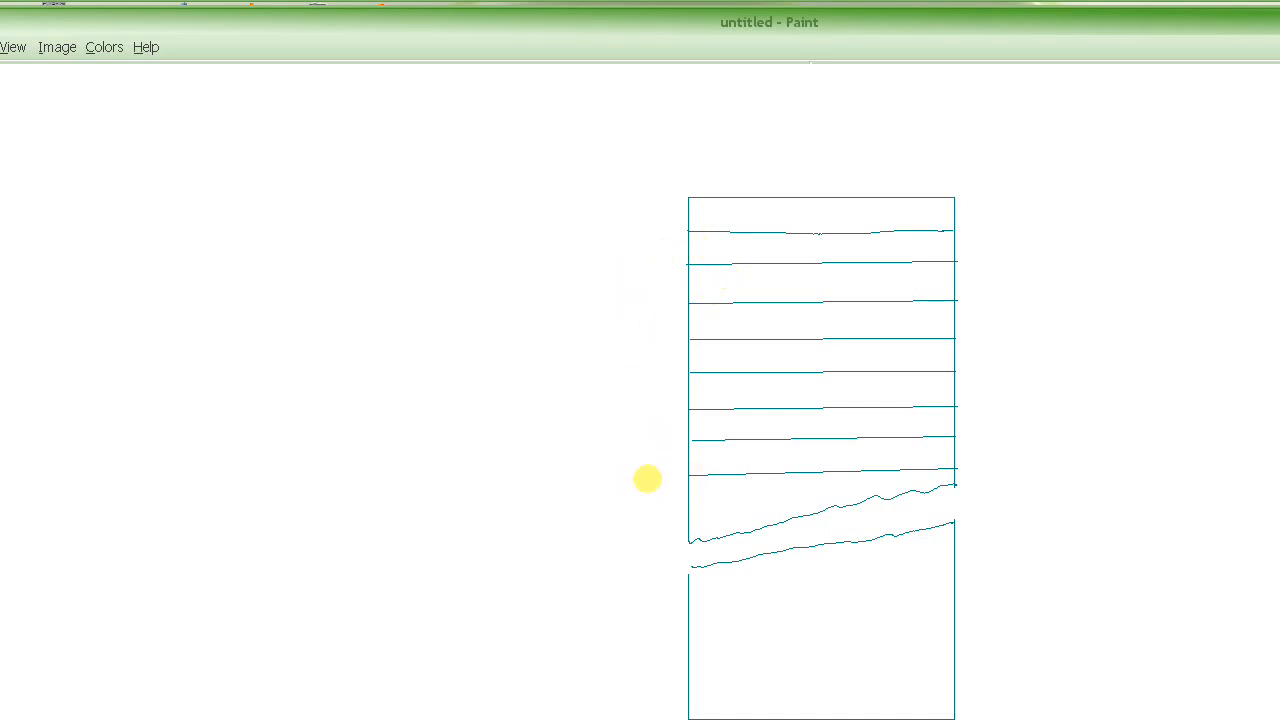
mouse_move(646, 417)
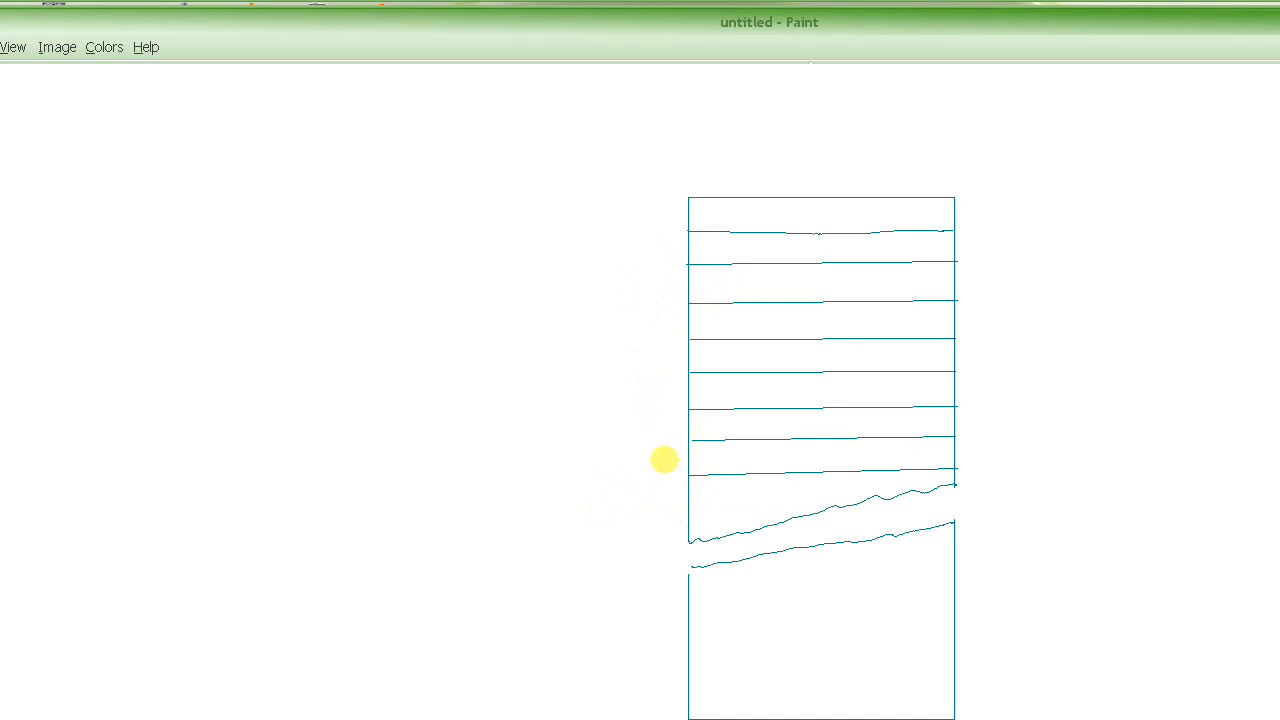
mouse_move(665, 446)
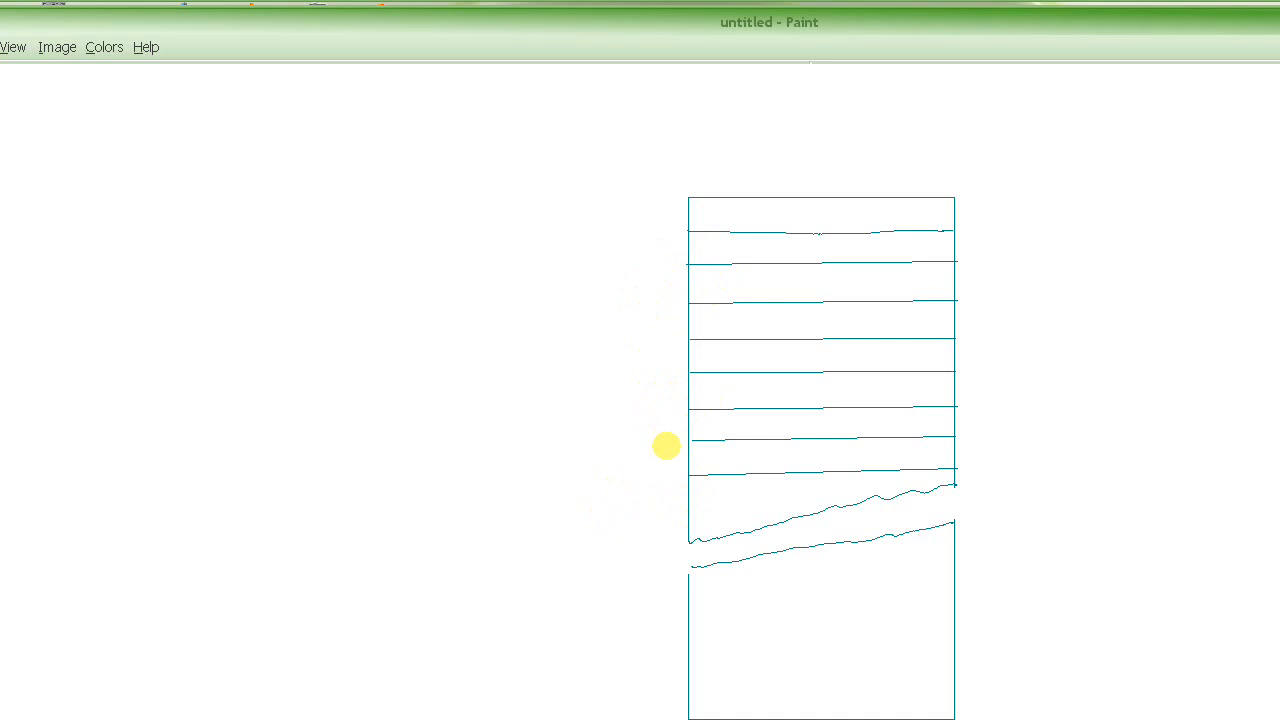
mouse_move(666, 460)
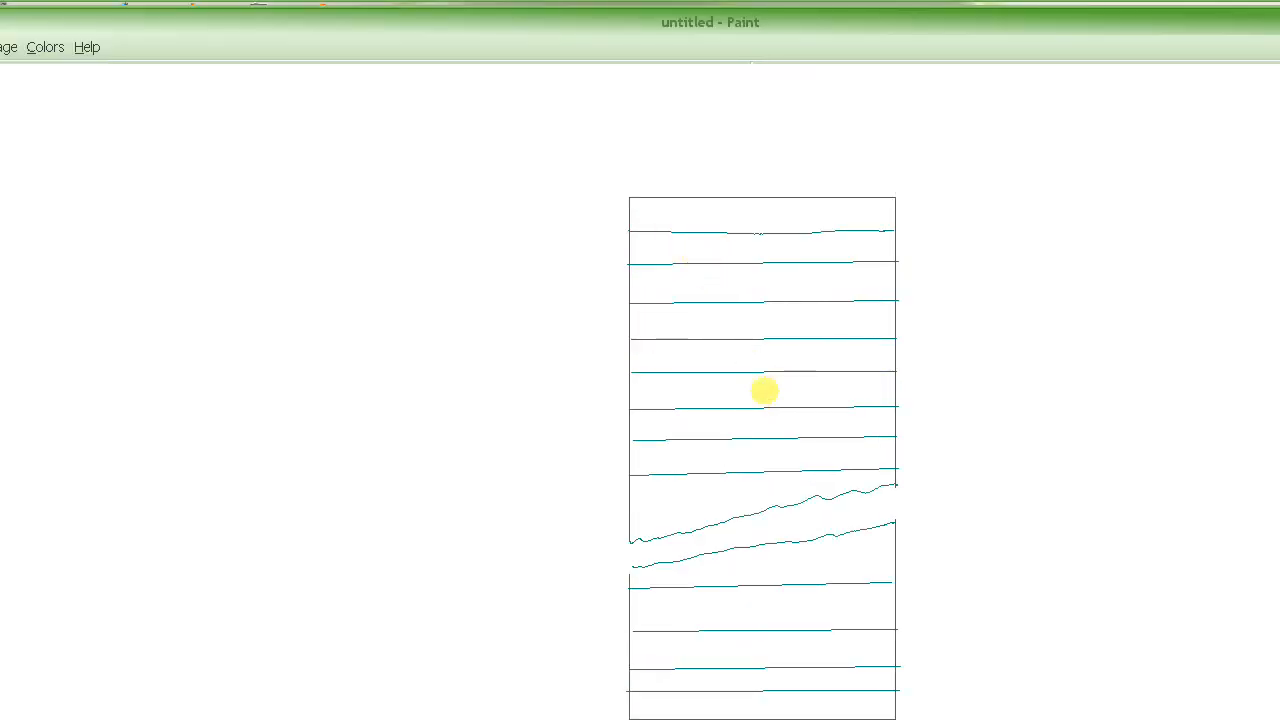
mouse_move(784, 401)
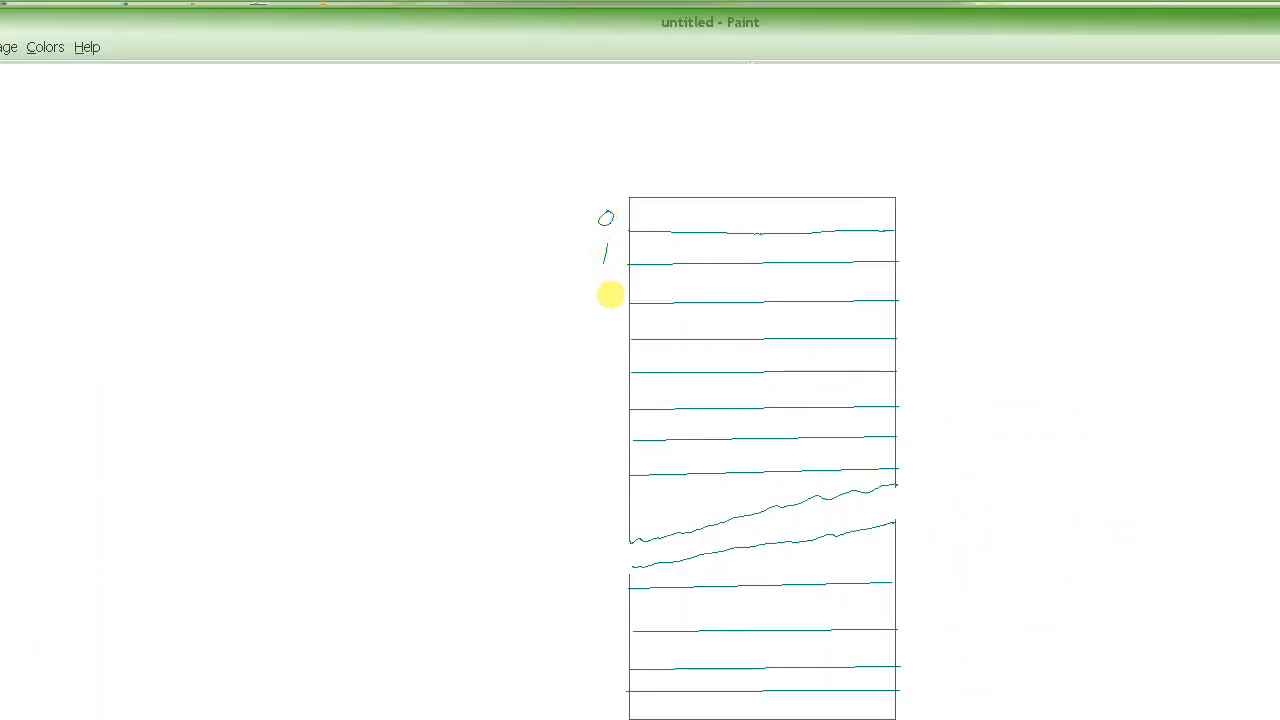
Handwrite cell numbers such as 4 beside the rows, then write 'n-1' lower down.
left_click_drag(595, 285, 600, 360)
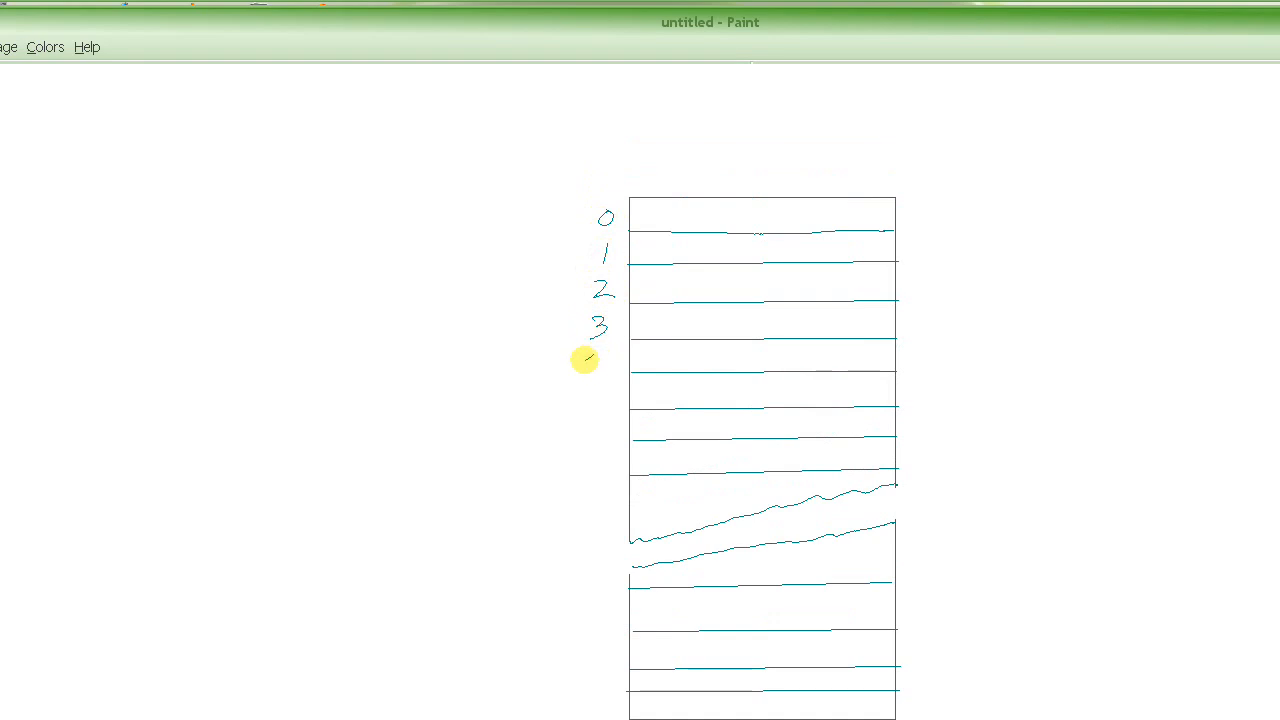
left_click_drag(585, 360, 595, 410)
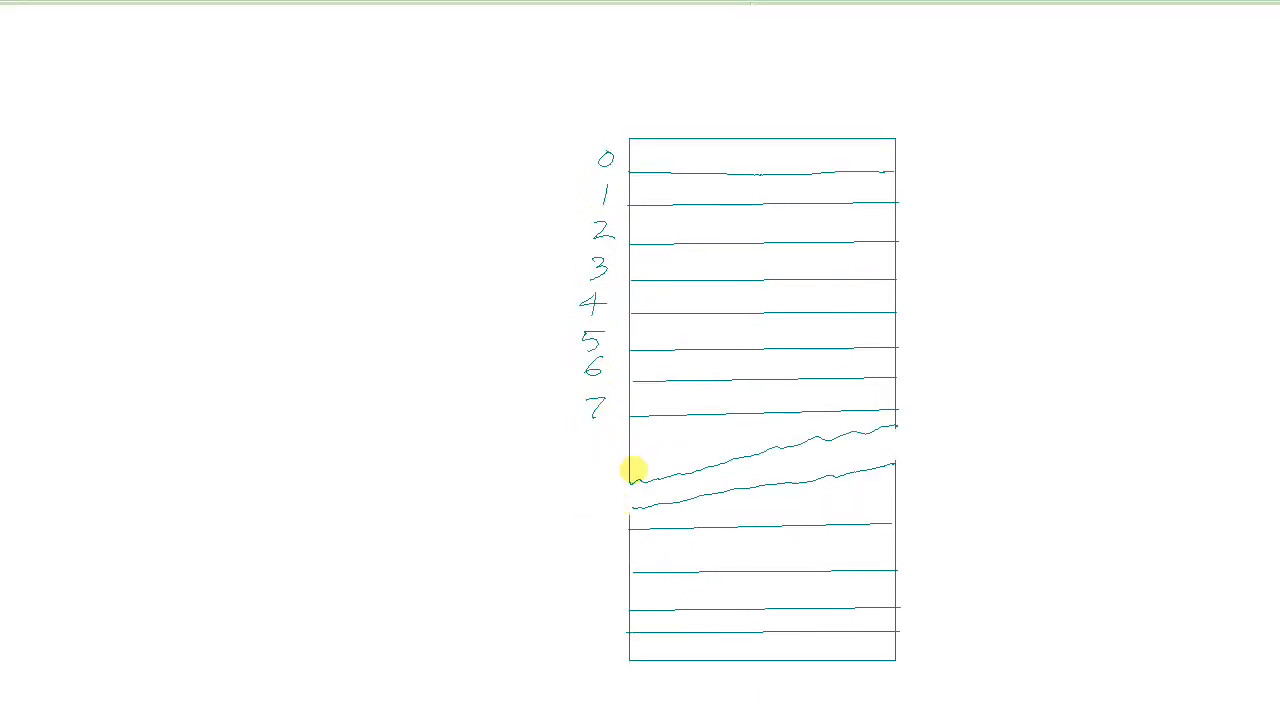
scroll("down", 3)
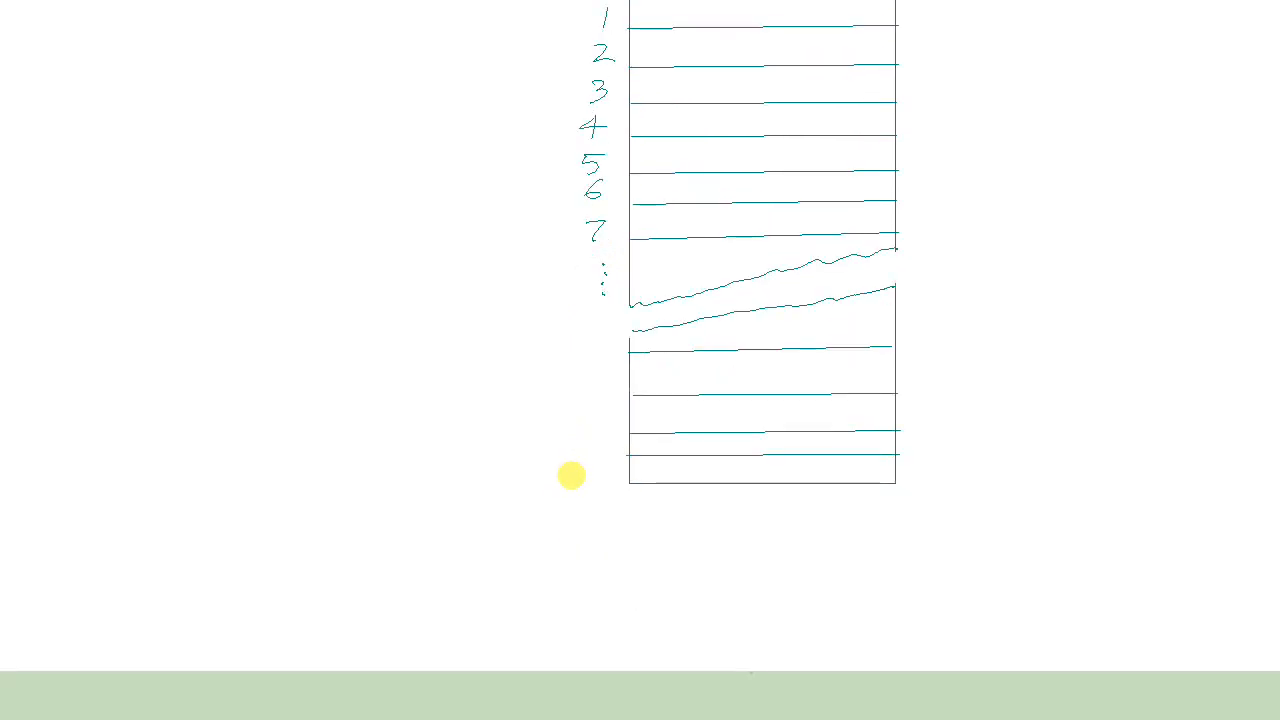
type("n-1")
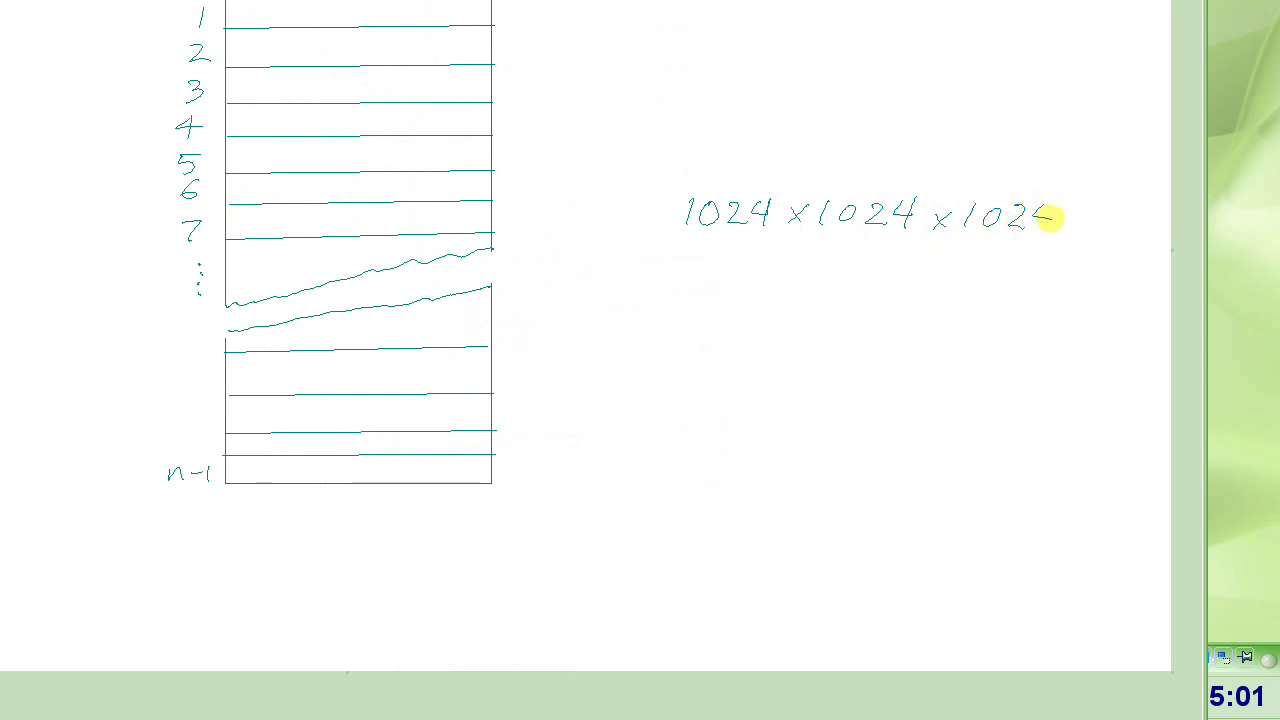
mouse_move(719, 291)
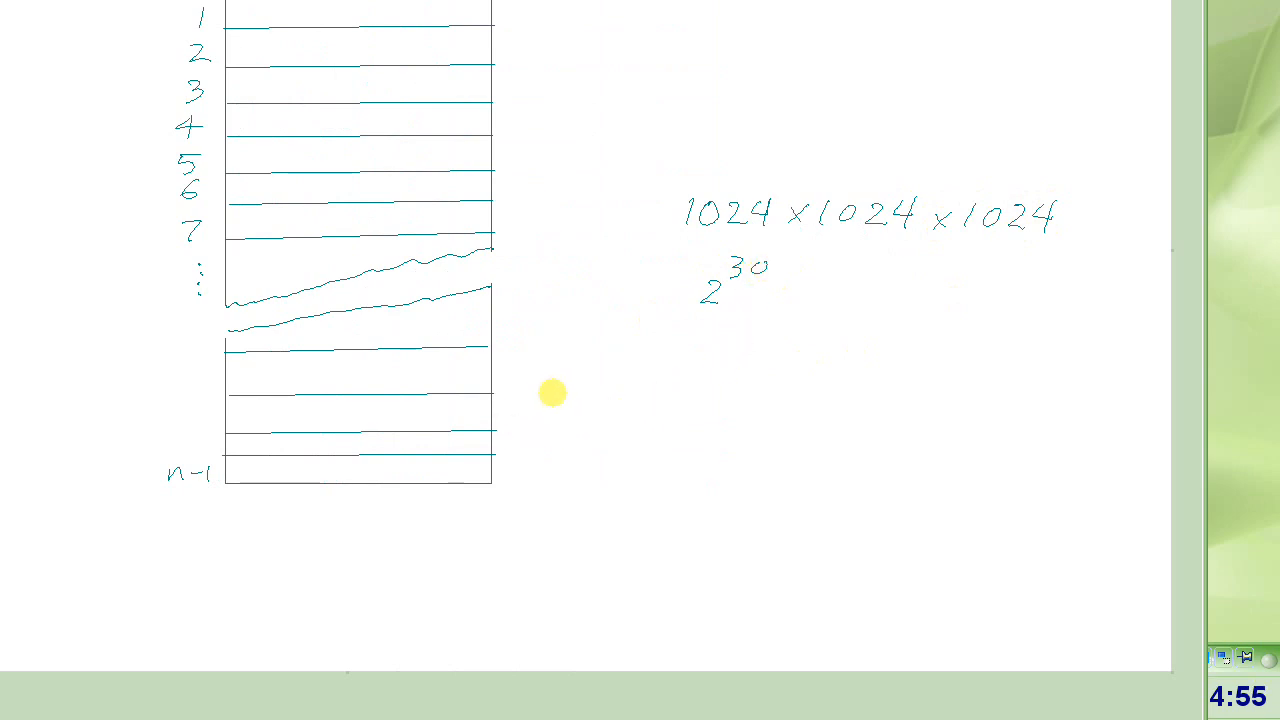
Extend the memory size calculation with a stroke beneath 2^30.
left_click_drag(697, 242, 925, 248)
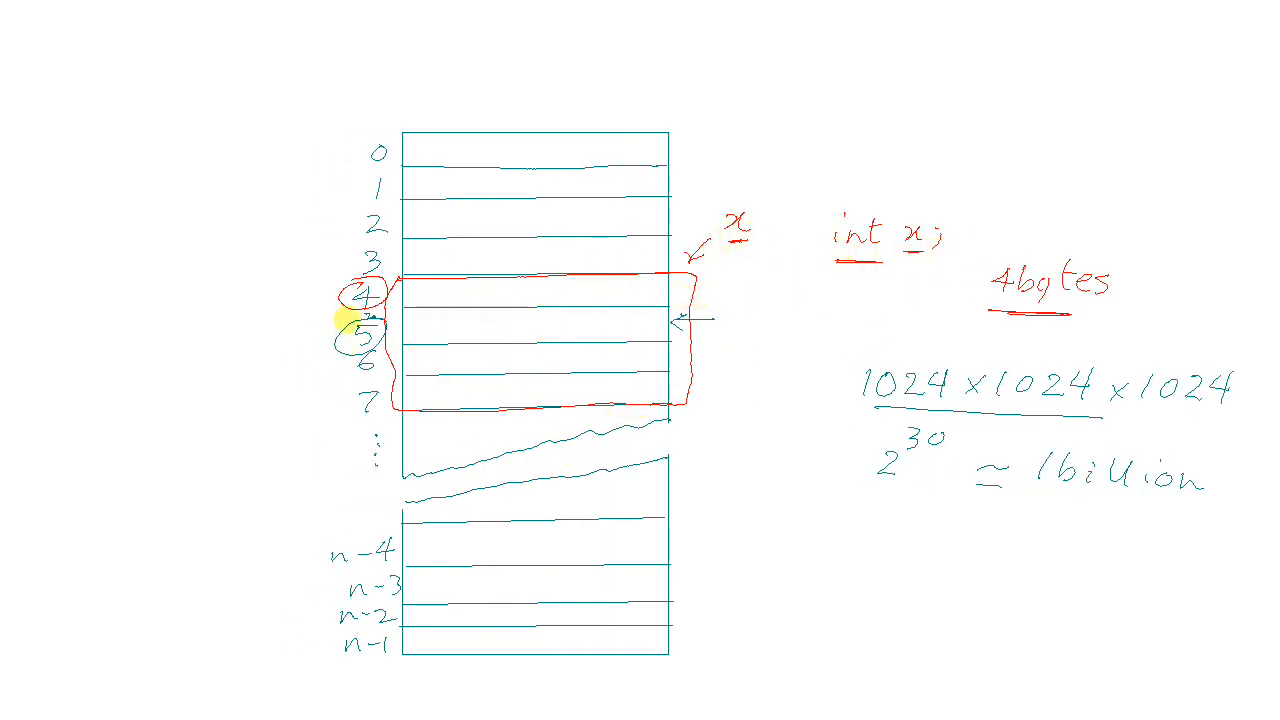
mouse_move(775, 343)
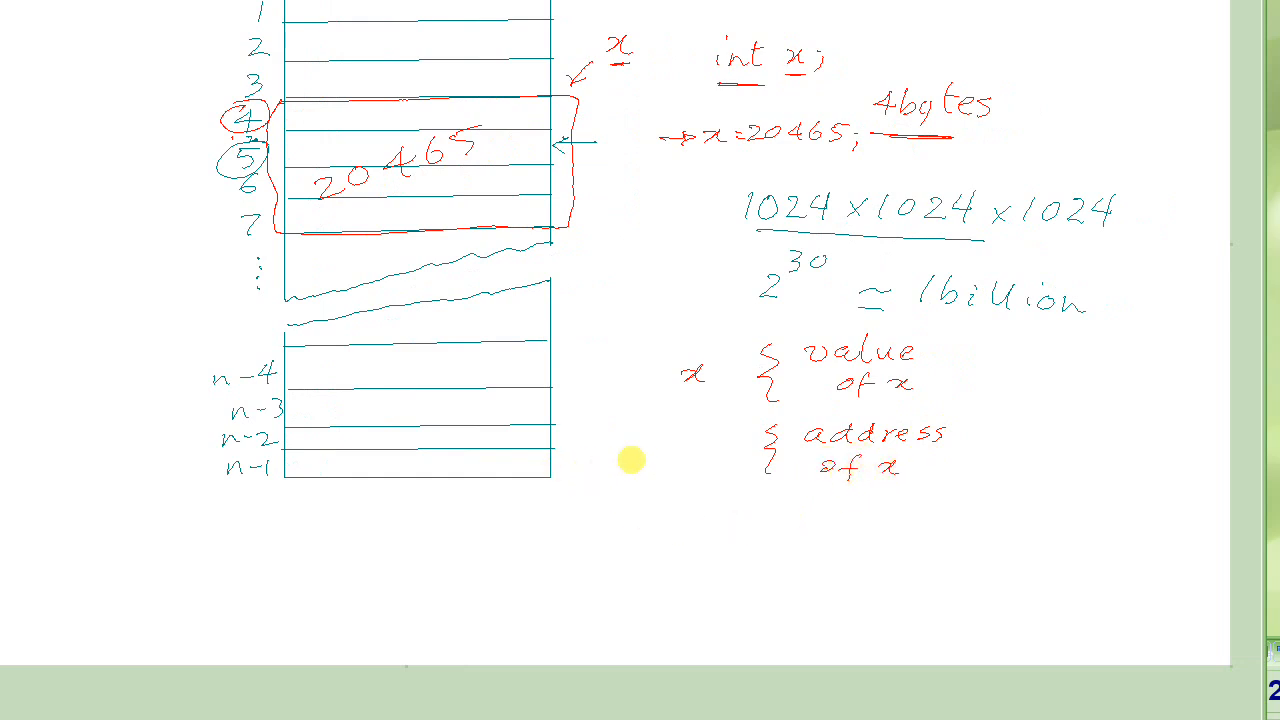
mouse_move(674, 453)
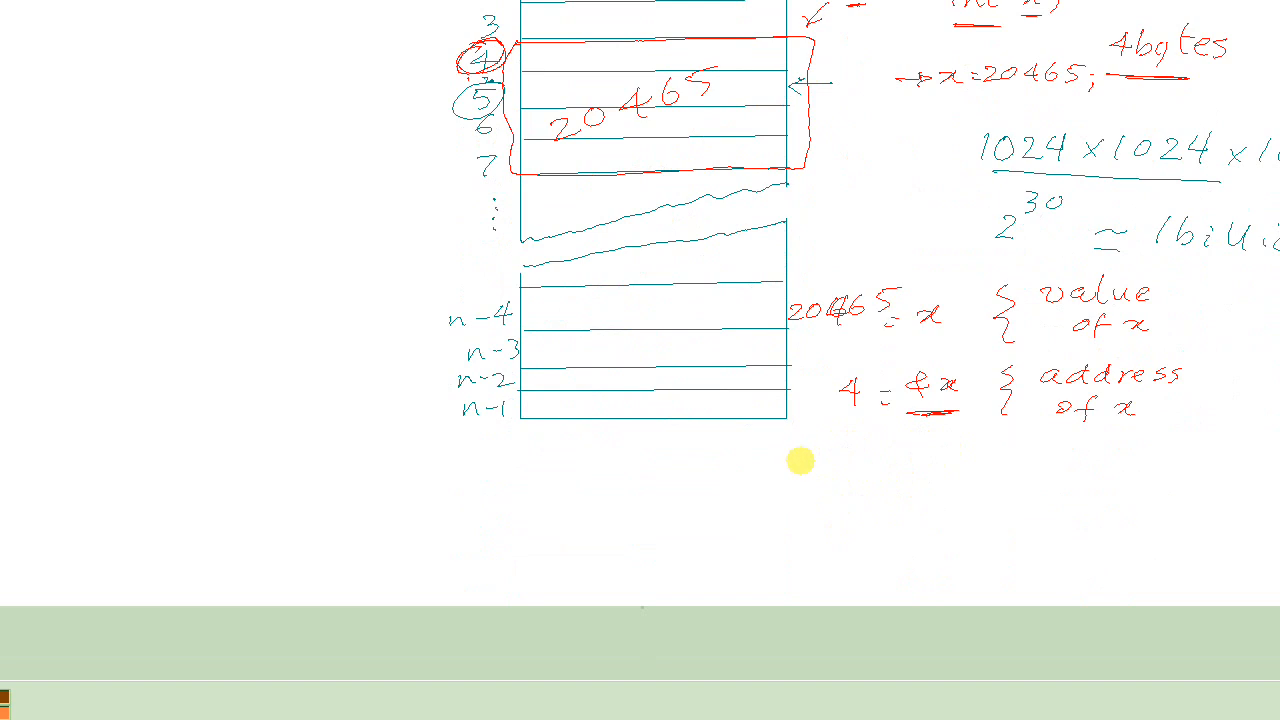
mouse_move(828, 458)
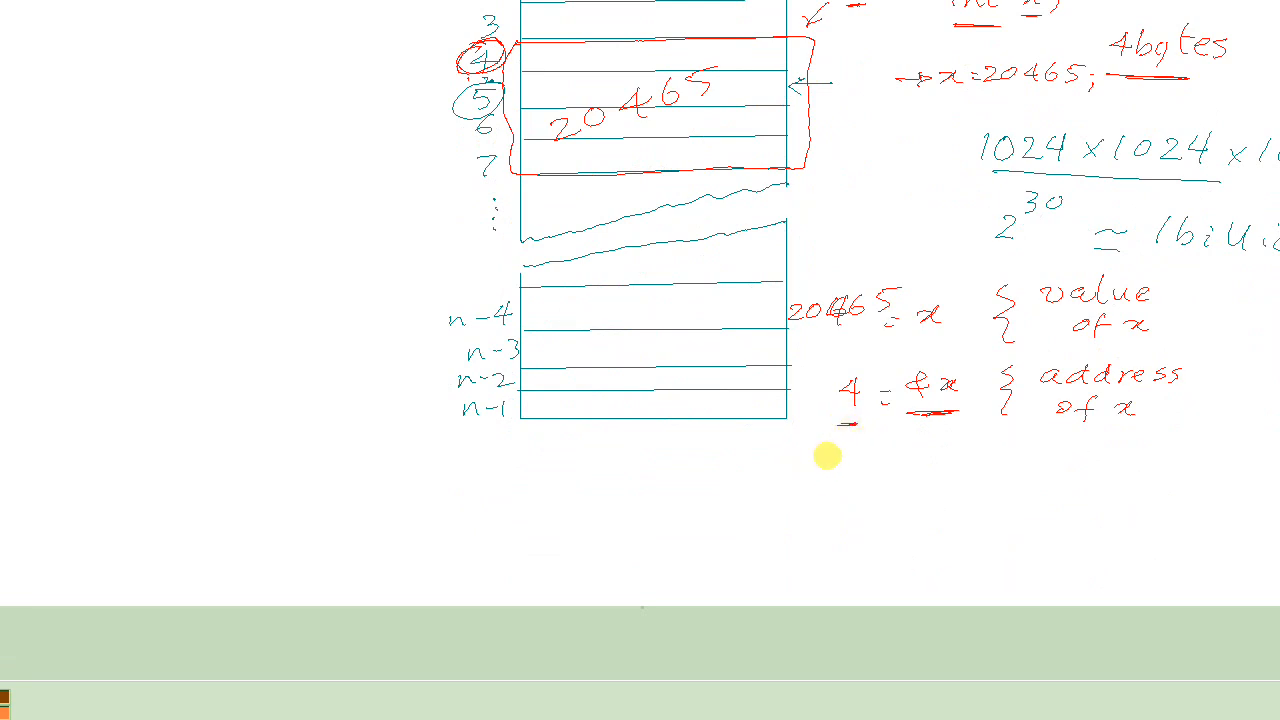
Scroll down past the value and address annotations of x.
scroll("down", 3)
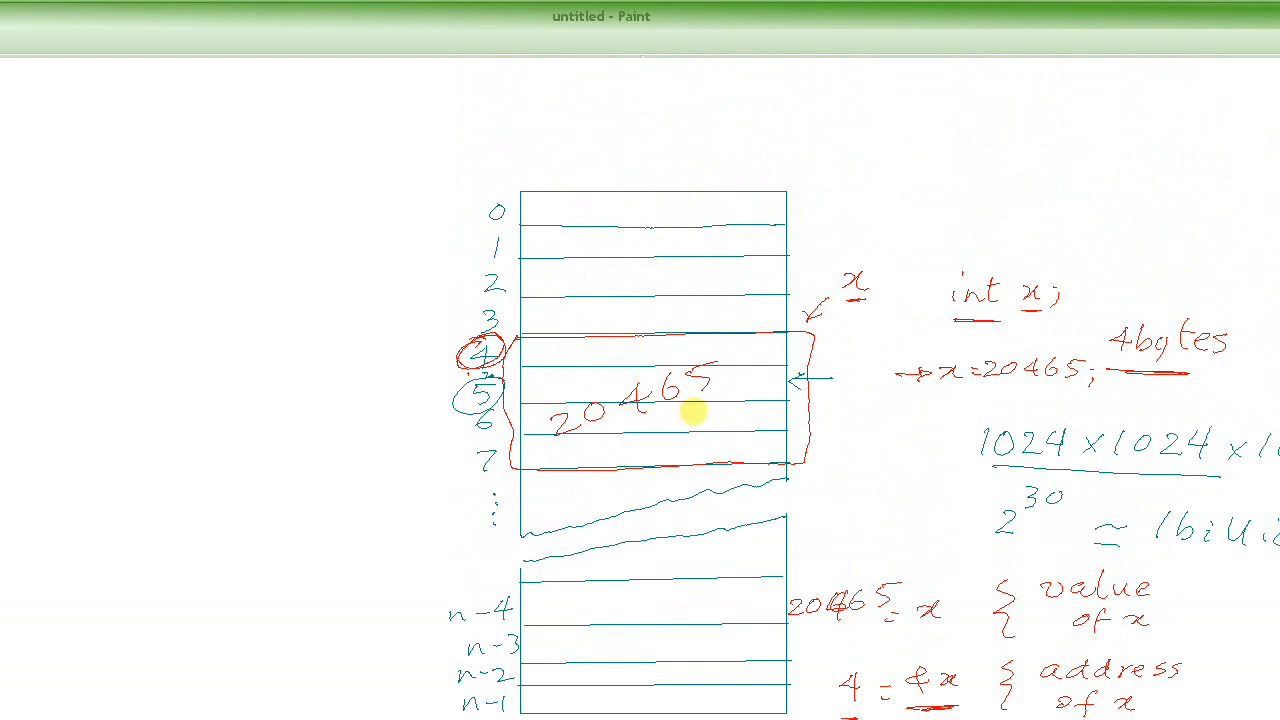
scroll("down", 3)
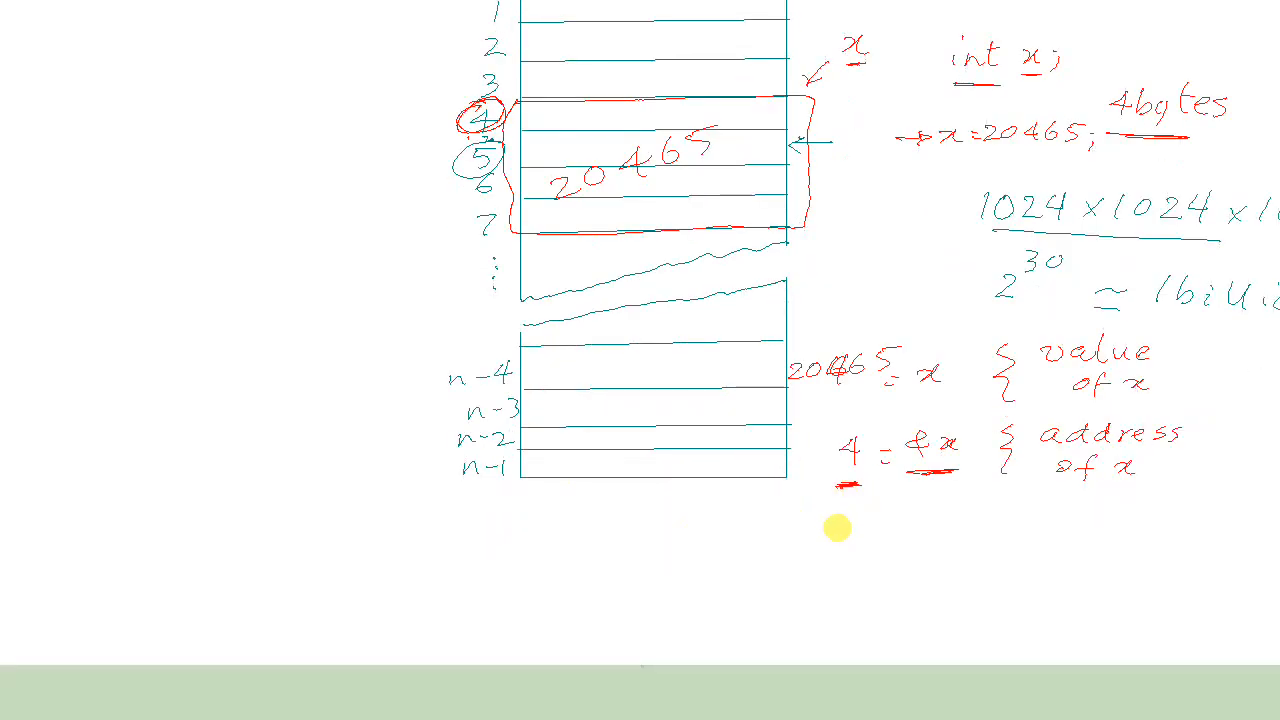
Scroll the canvas down around the memory diagram.
scroll("down", 3)
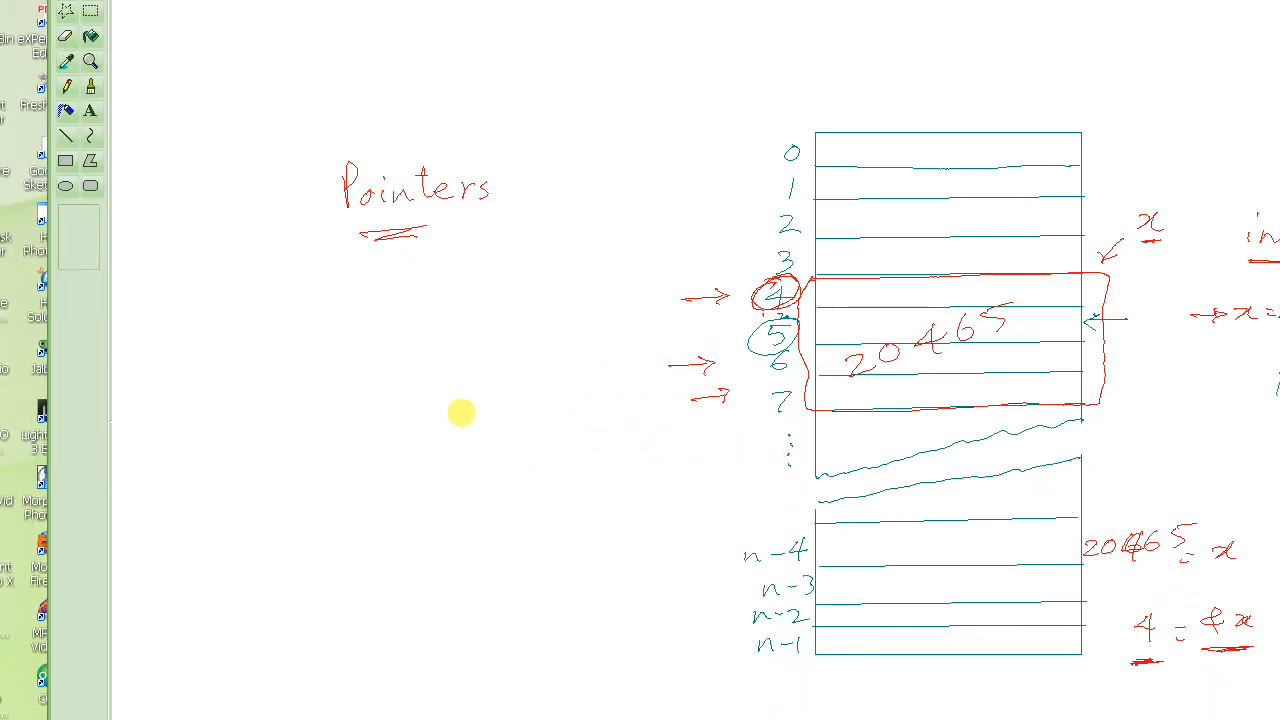
mouse_move(358, 305)
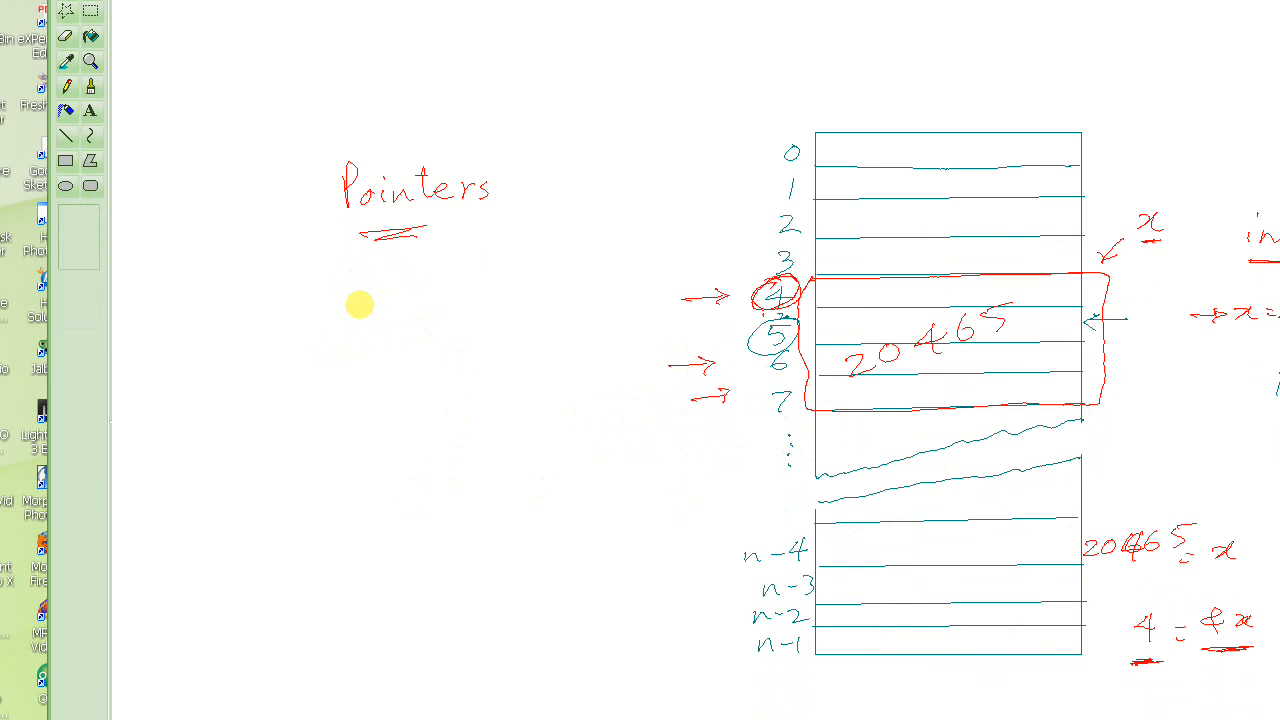
mouse_move(340, 316)
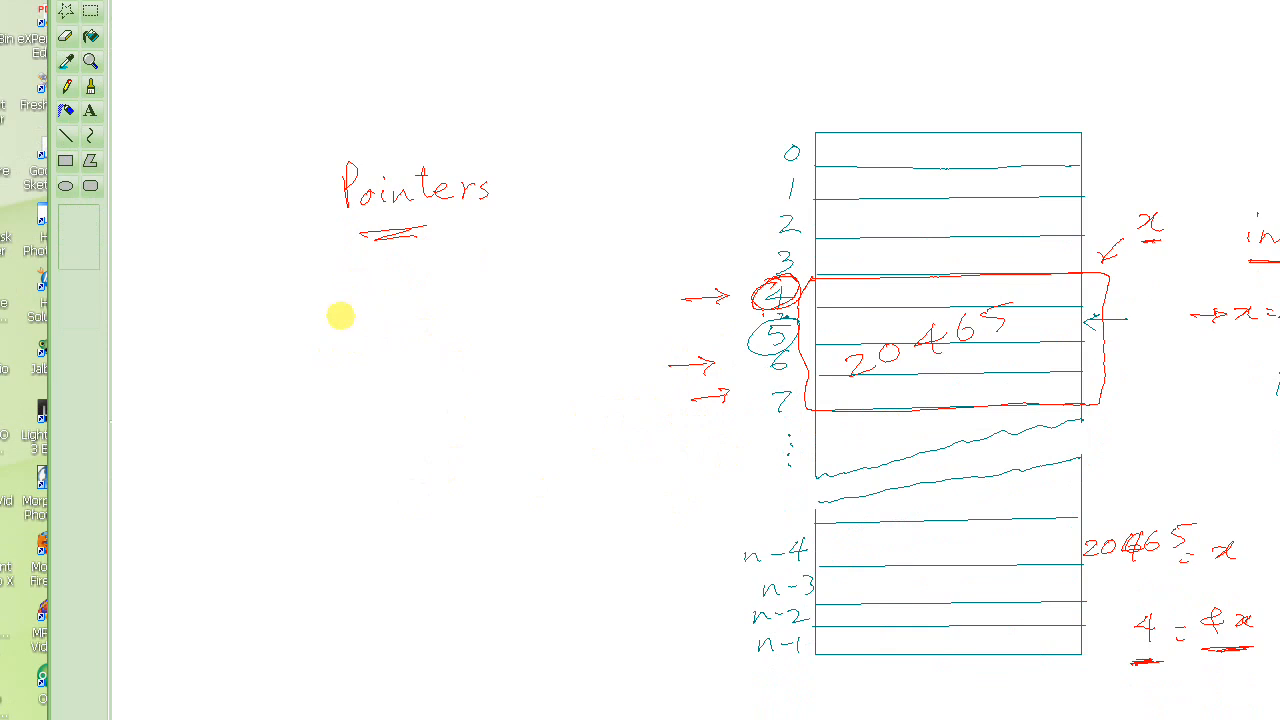
Handwrite '<type> *' and begin '<pointer>' under the Pointers heading.
left_click_drag(335, 310, 395, 315)
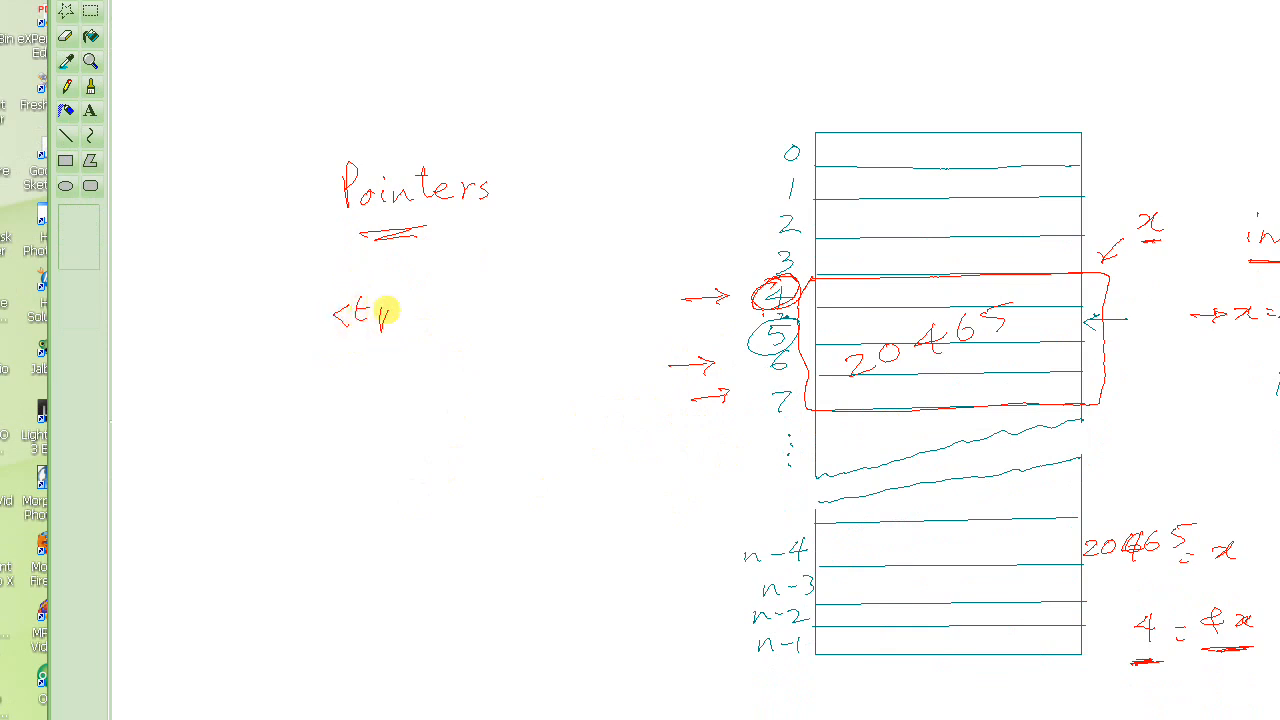
type("ype>")
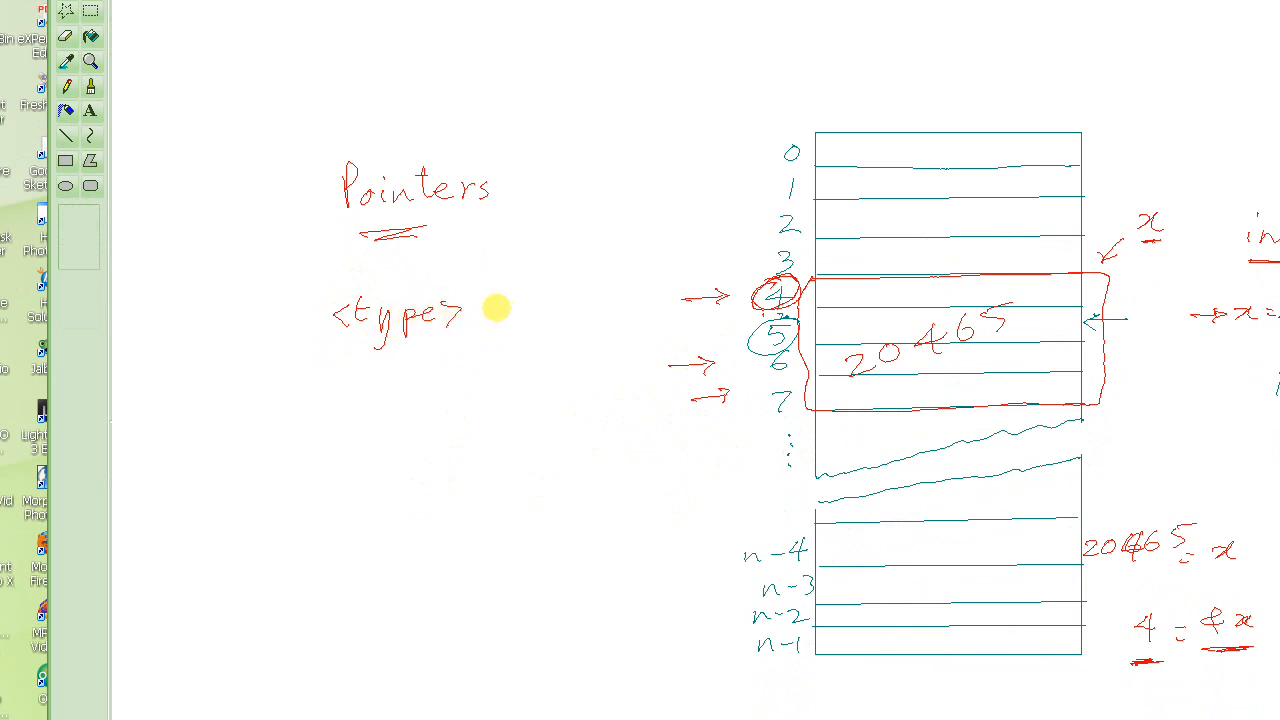
left_click(500, 312)
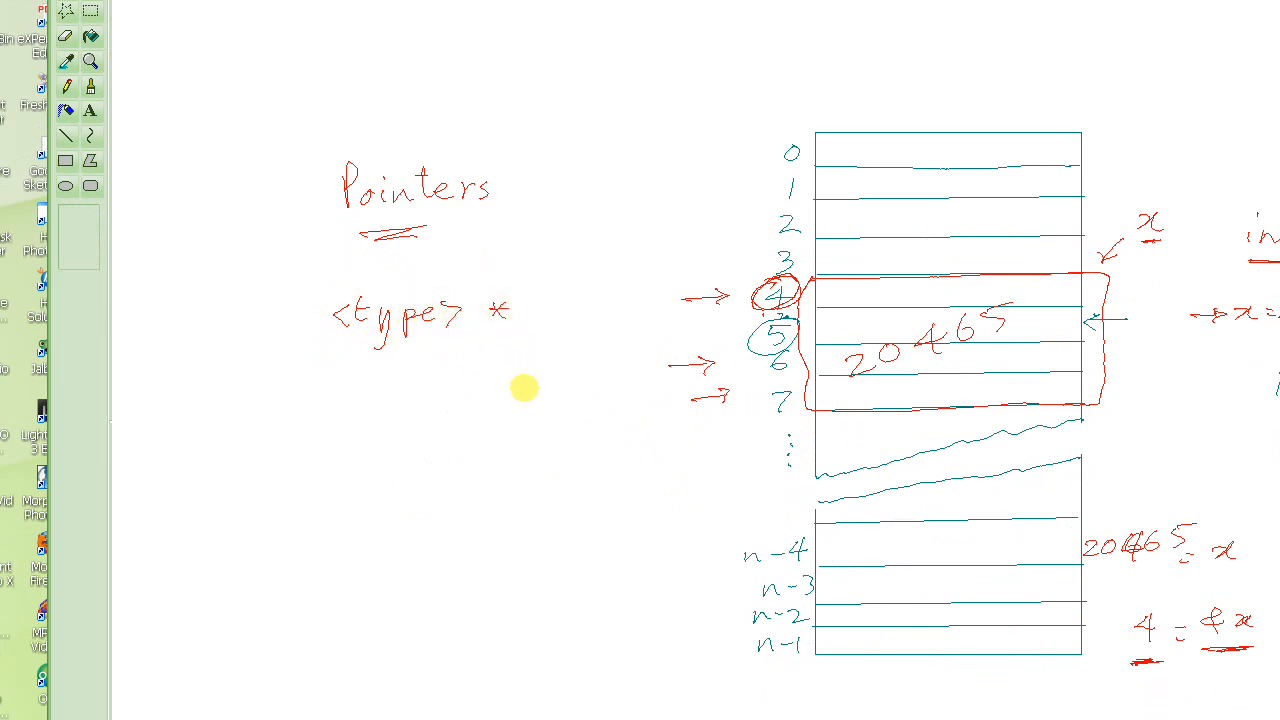
mouse_move(505, 347)
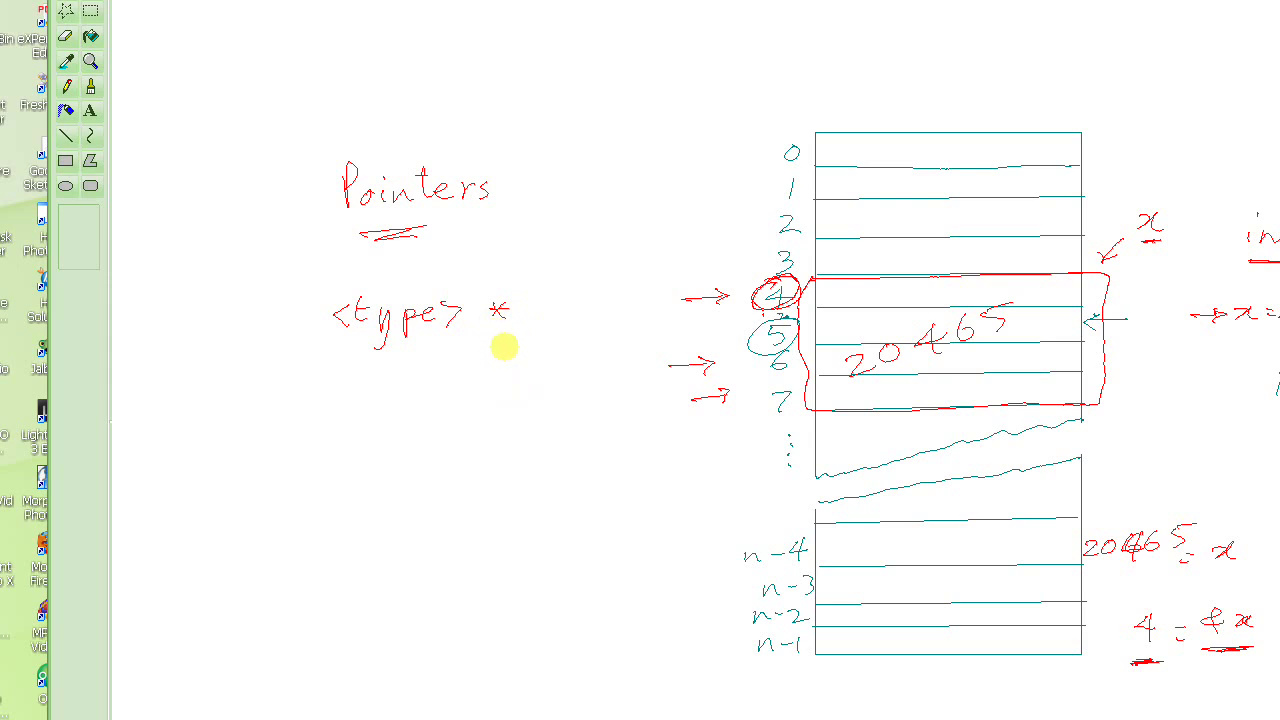
mouse_move(535, 342)
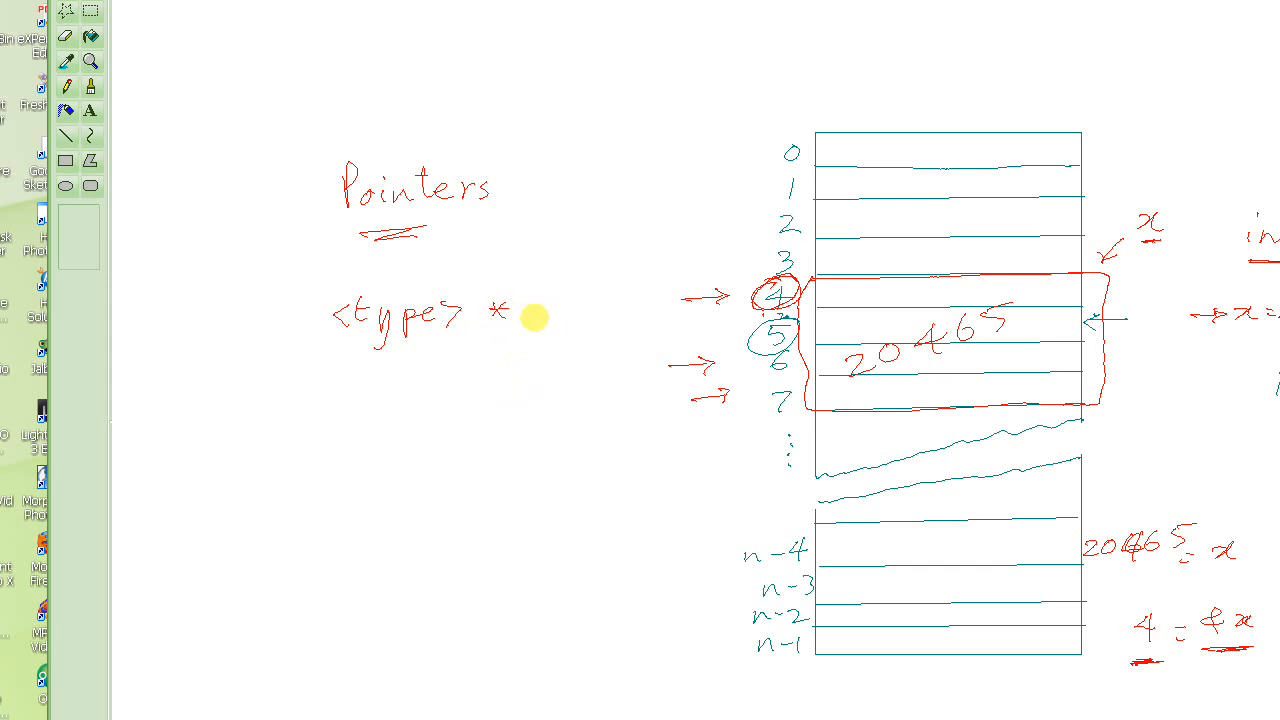
mouse_move(537, 313)
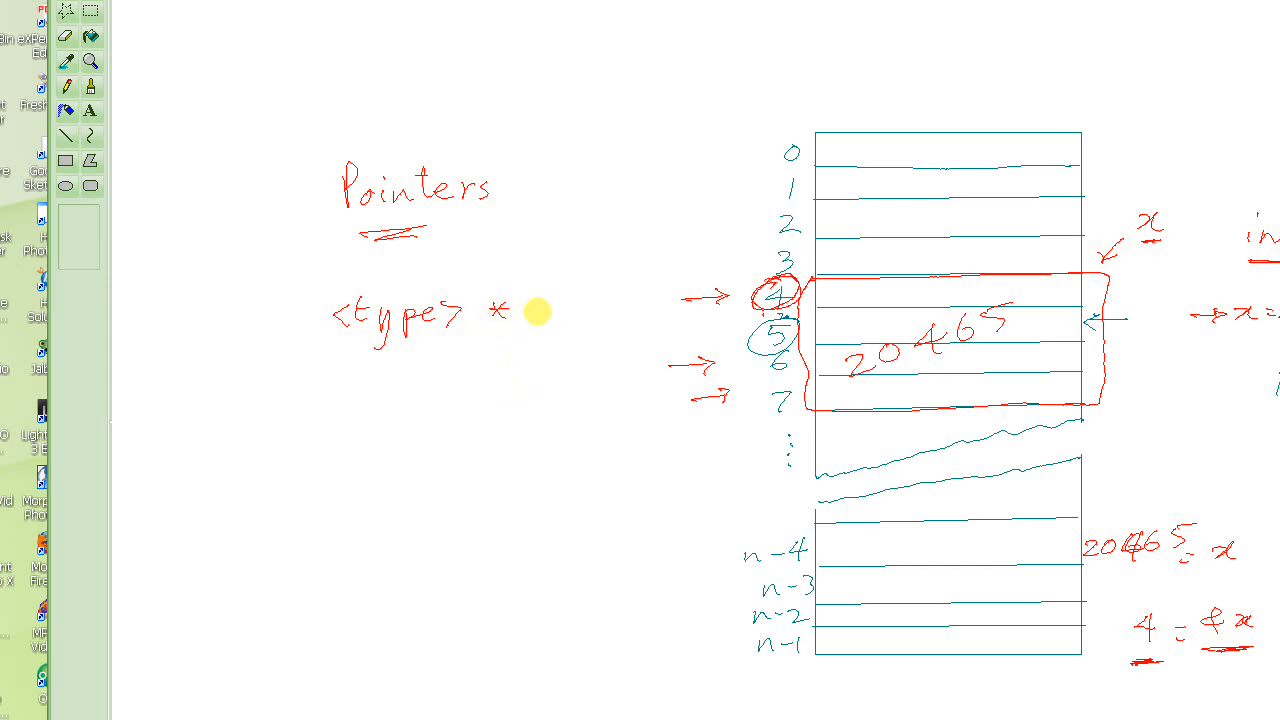
type("<pointer>;")
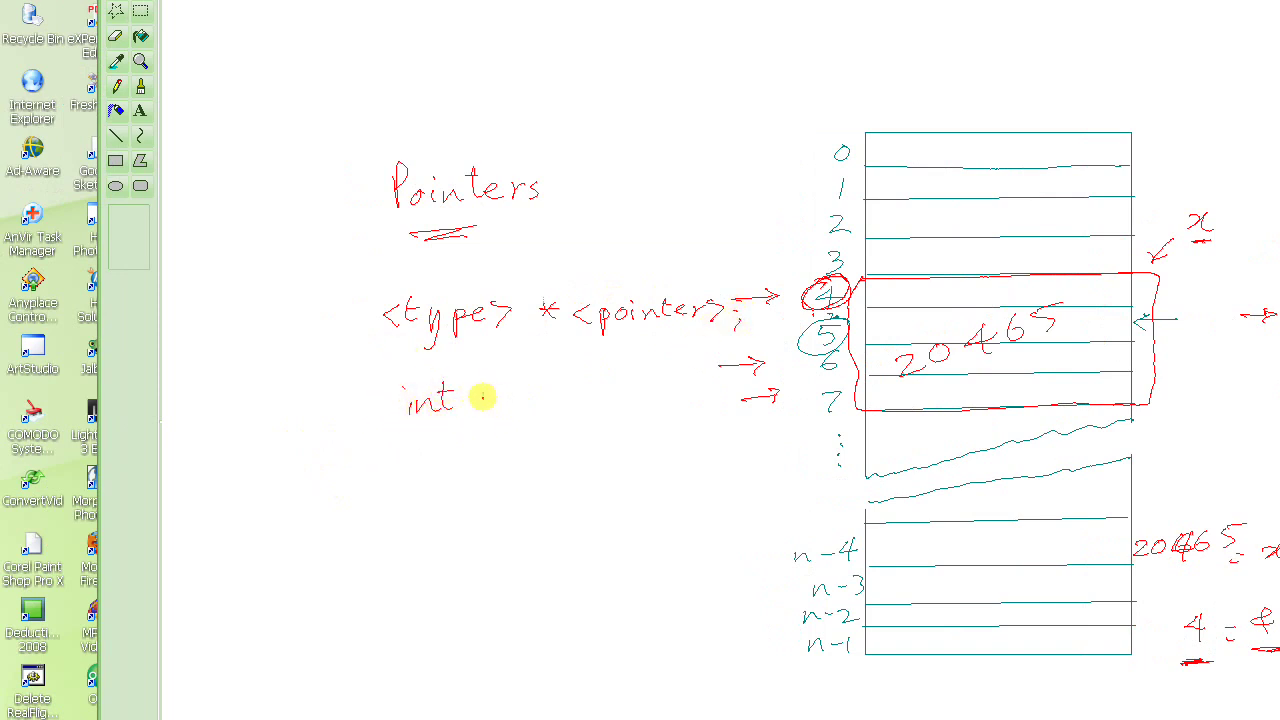
Write '* px;' after 'int' on the example line.
left_click_drag(485, 395, 555, 395)
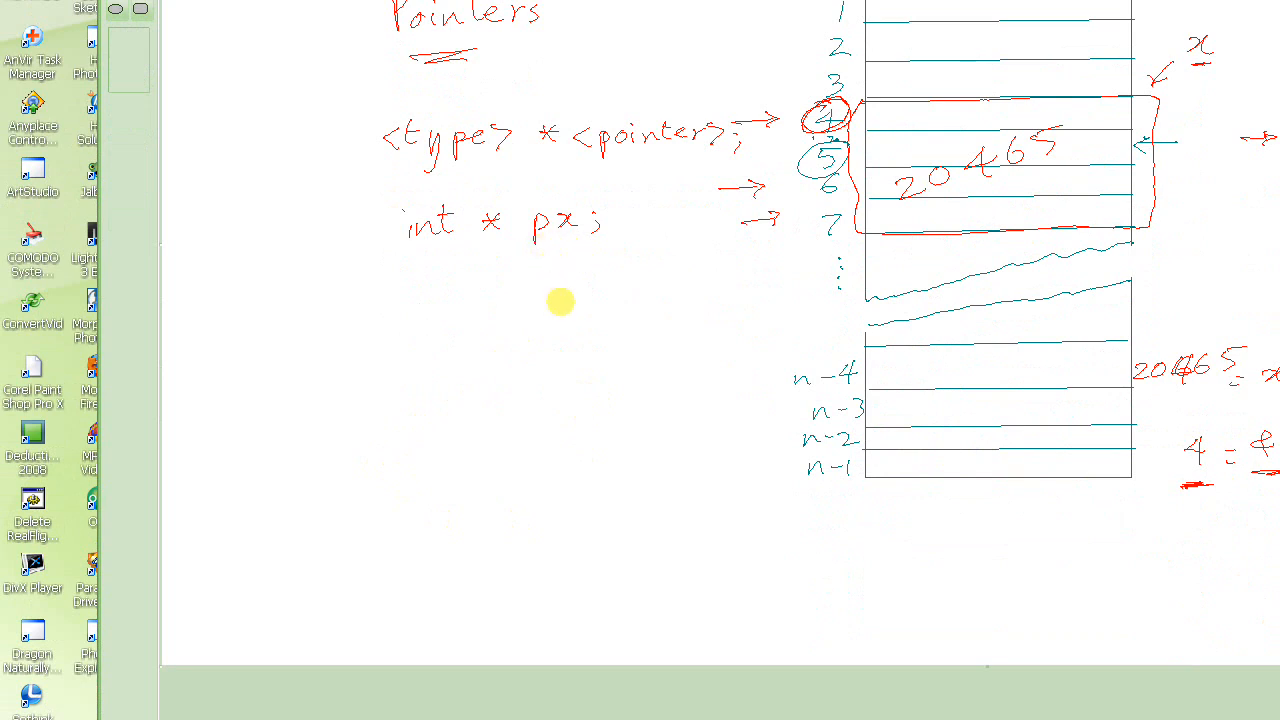
mouse_move(561, 297)
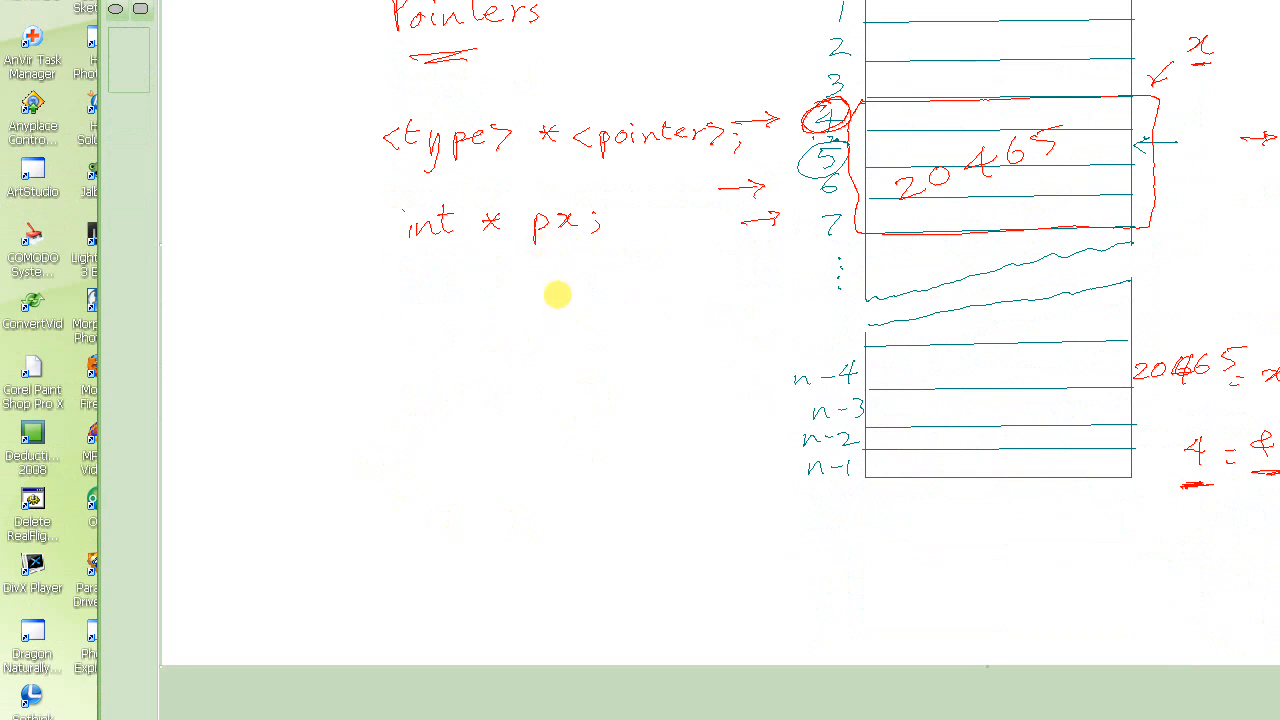
mouse_move(537, 223)
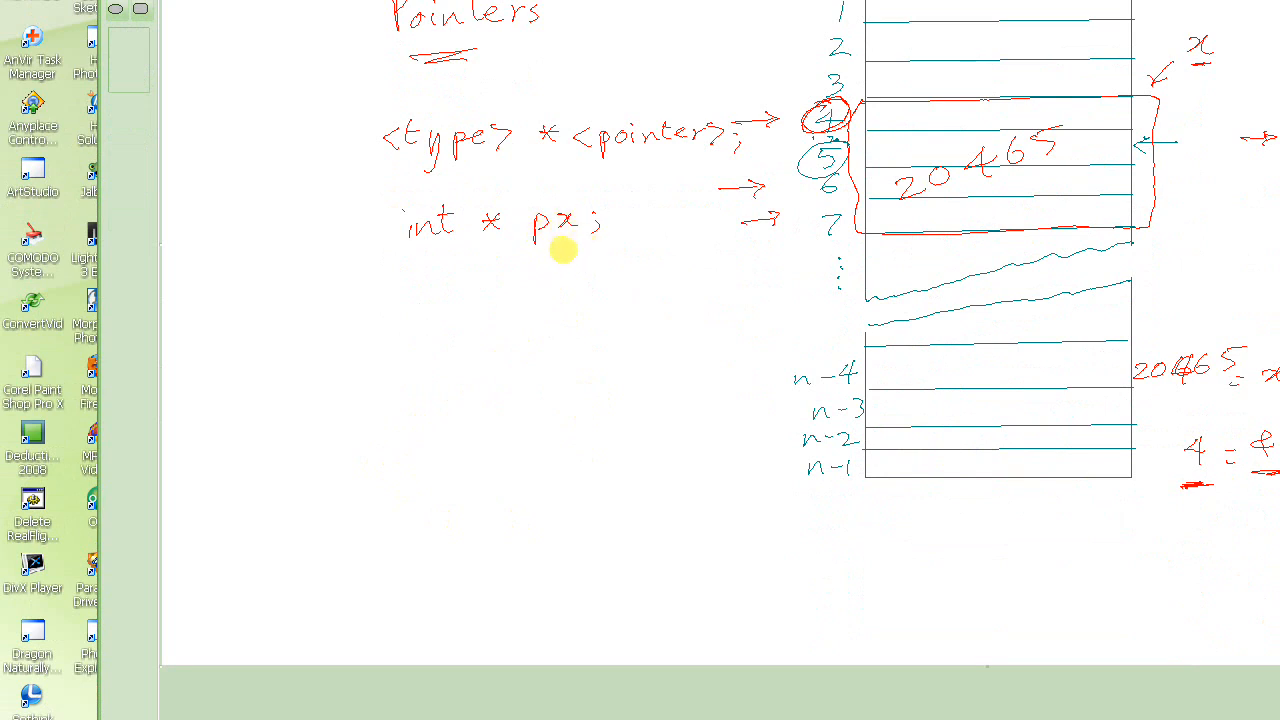
mouse_move(533, 243)
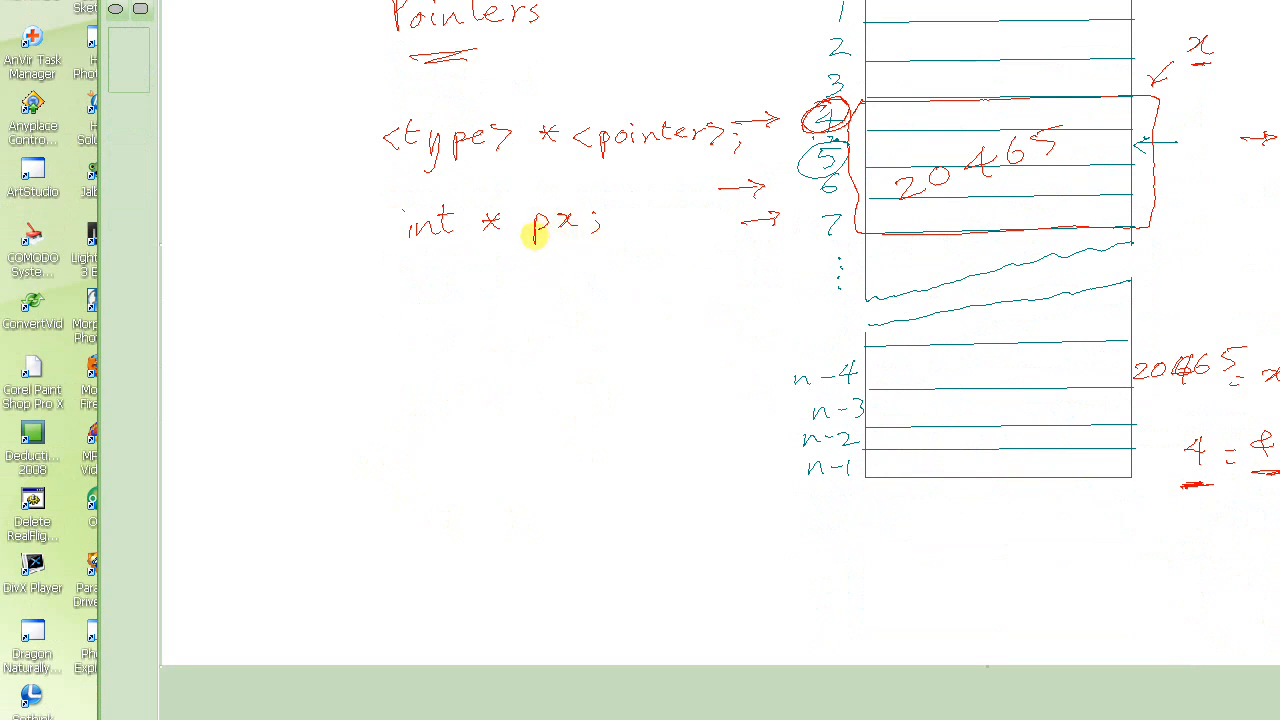
mouse_move(565, 247)
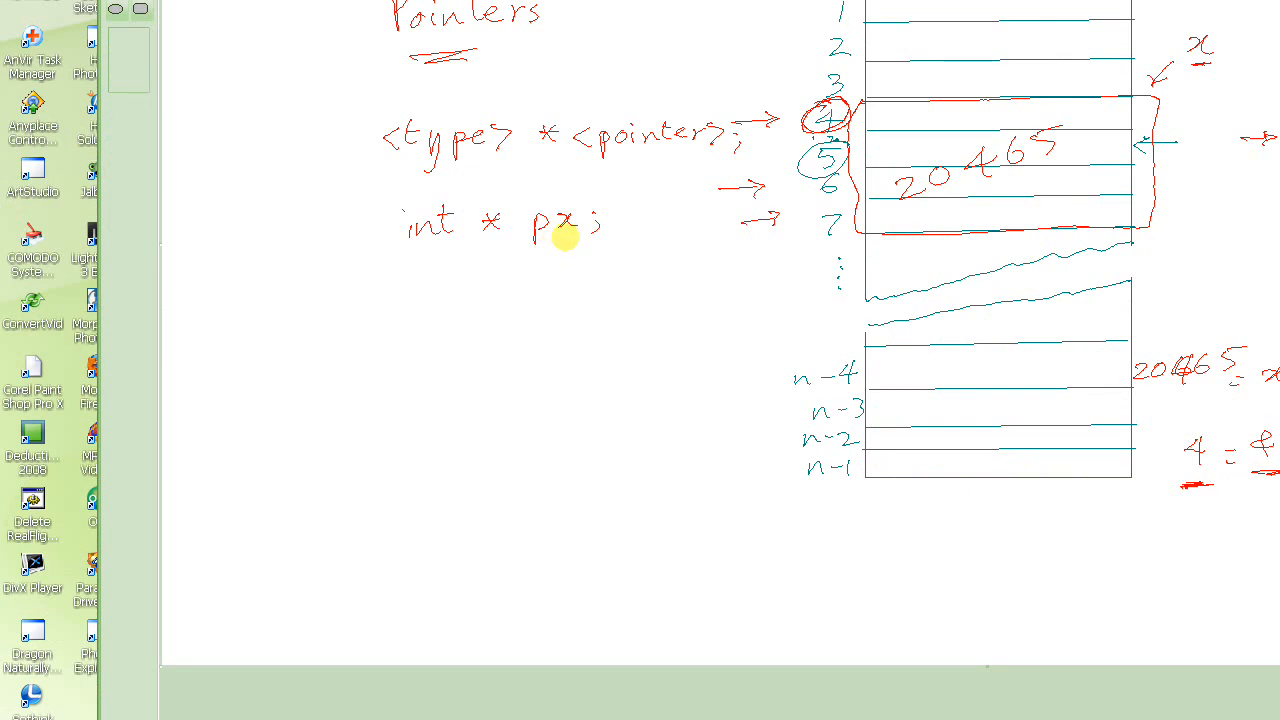
mouse_move(451, 304)
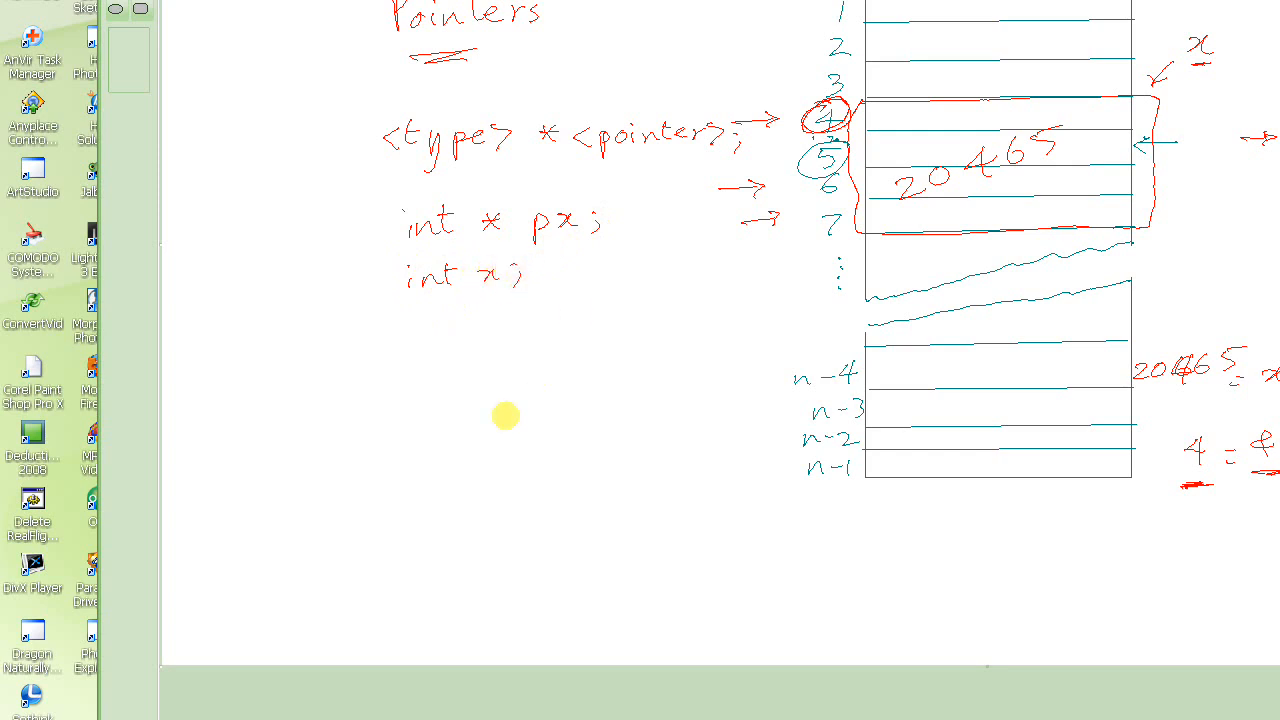
mouse_move(415, 311)
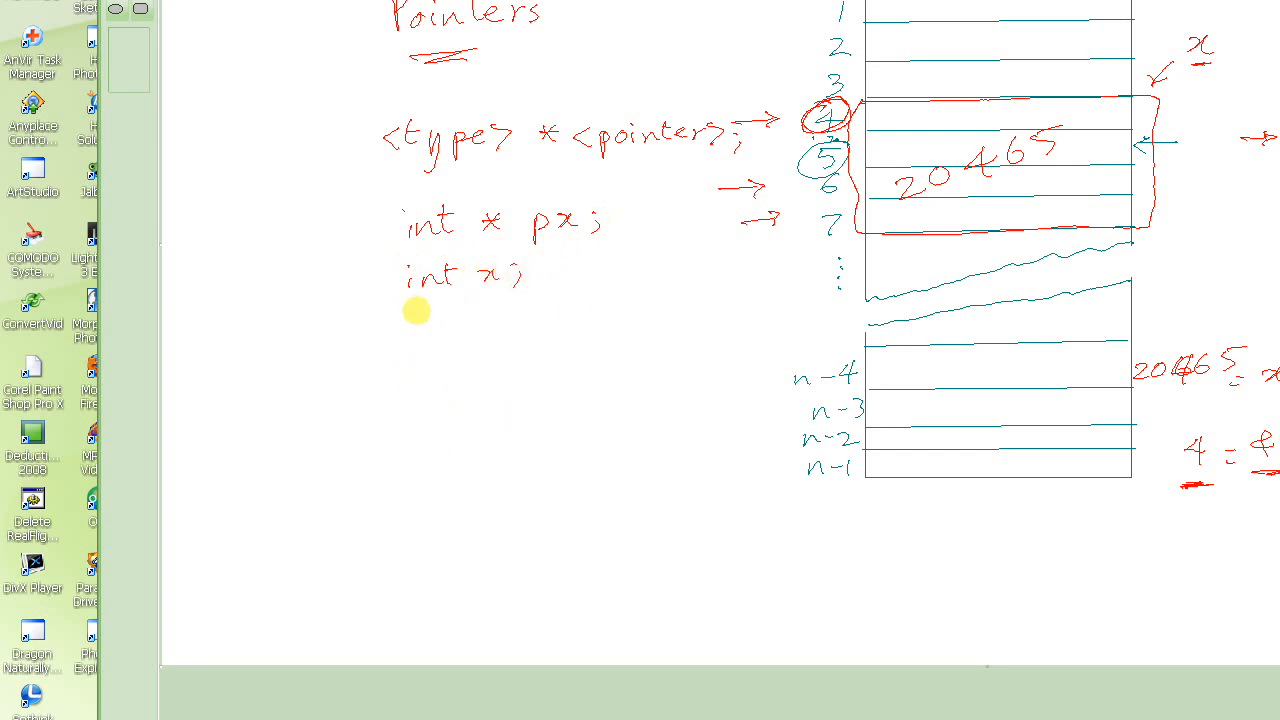
mouse_move(420, 356)
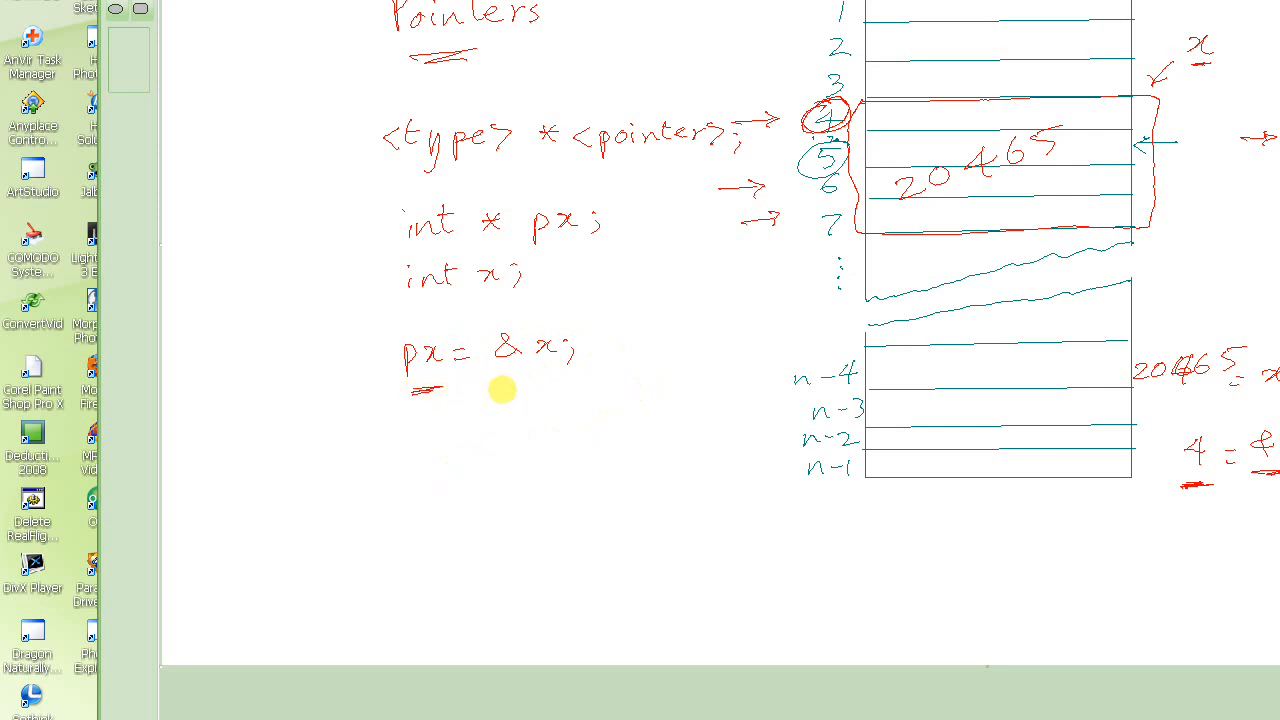
mouse_move(530, 379)
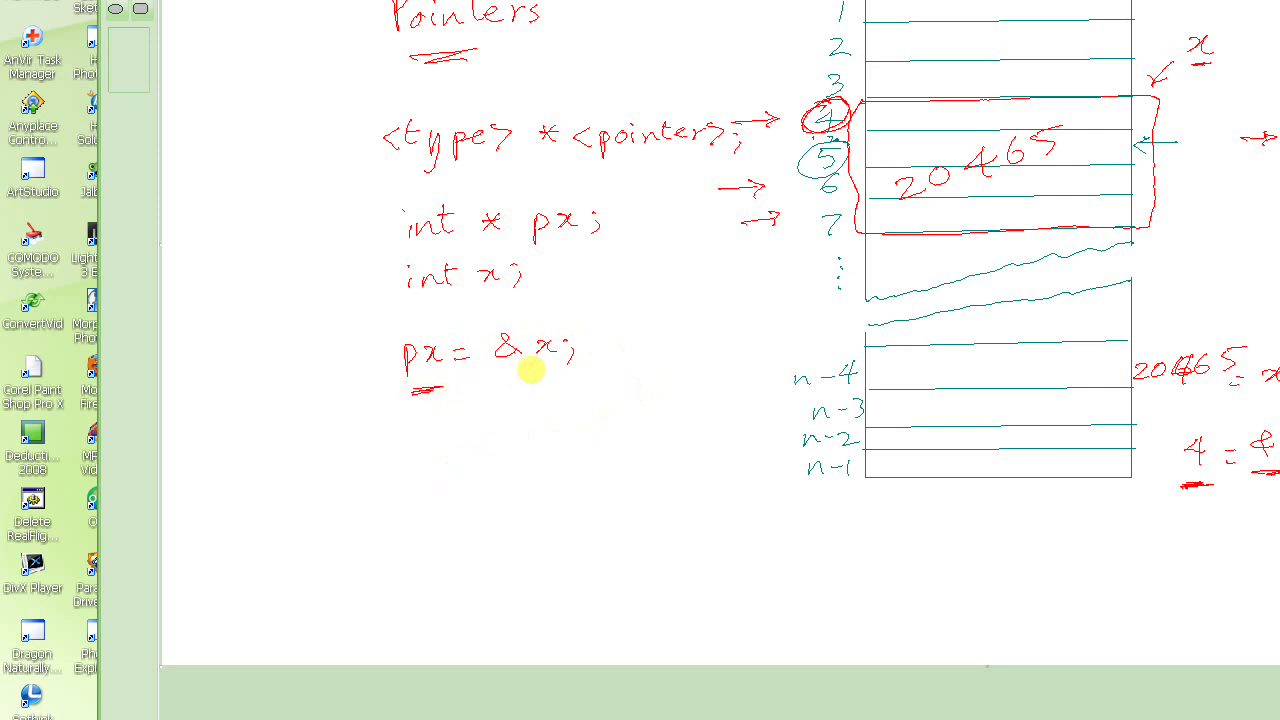
mouse_move(545, 351)
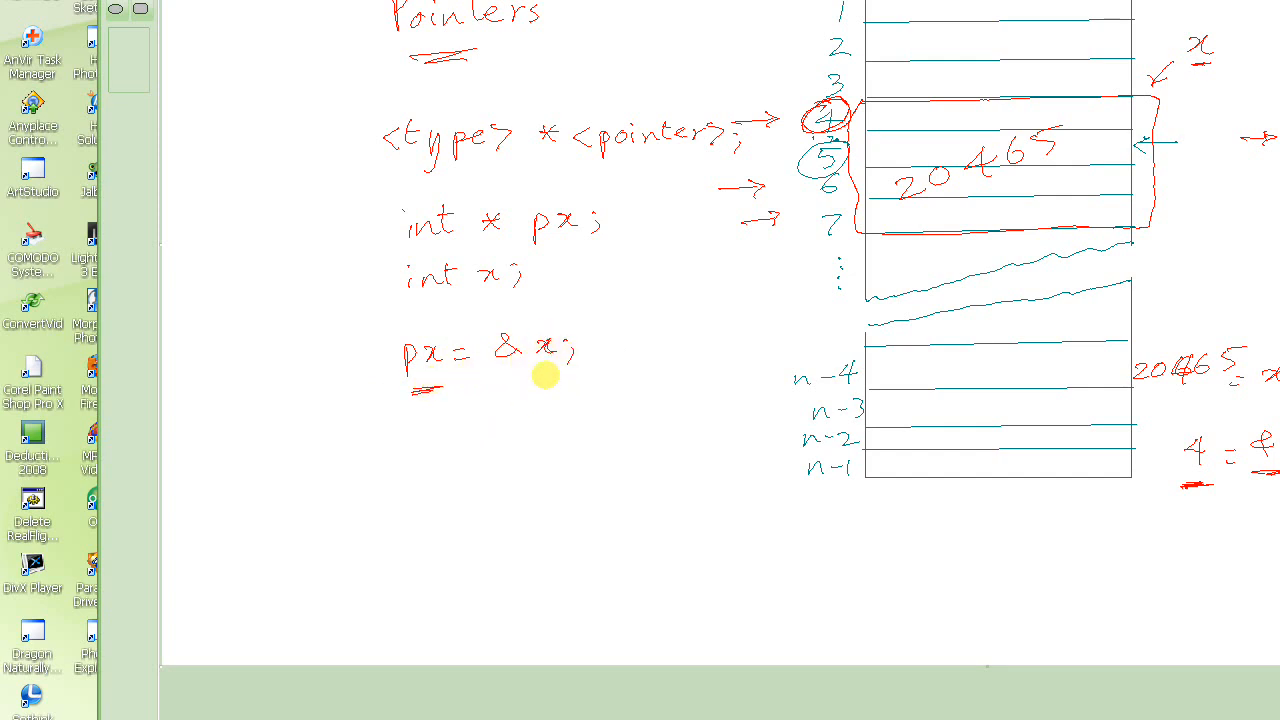
mouse_move(474, 386)
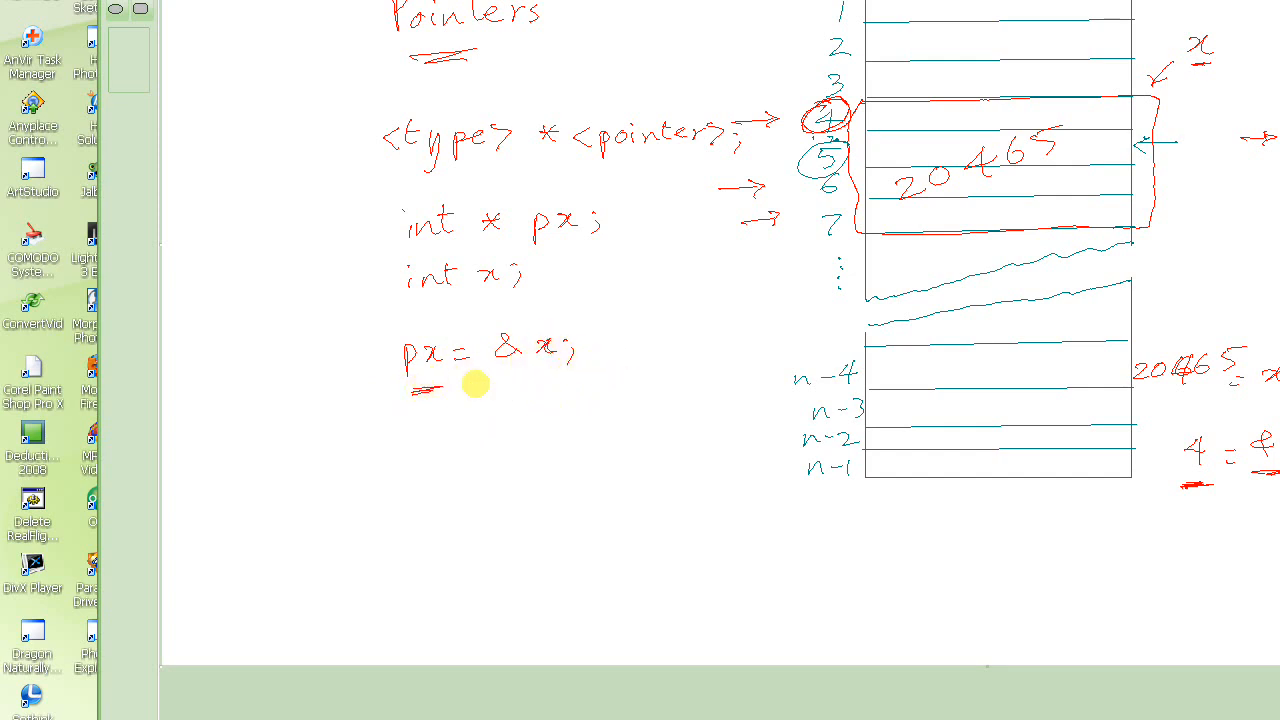